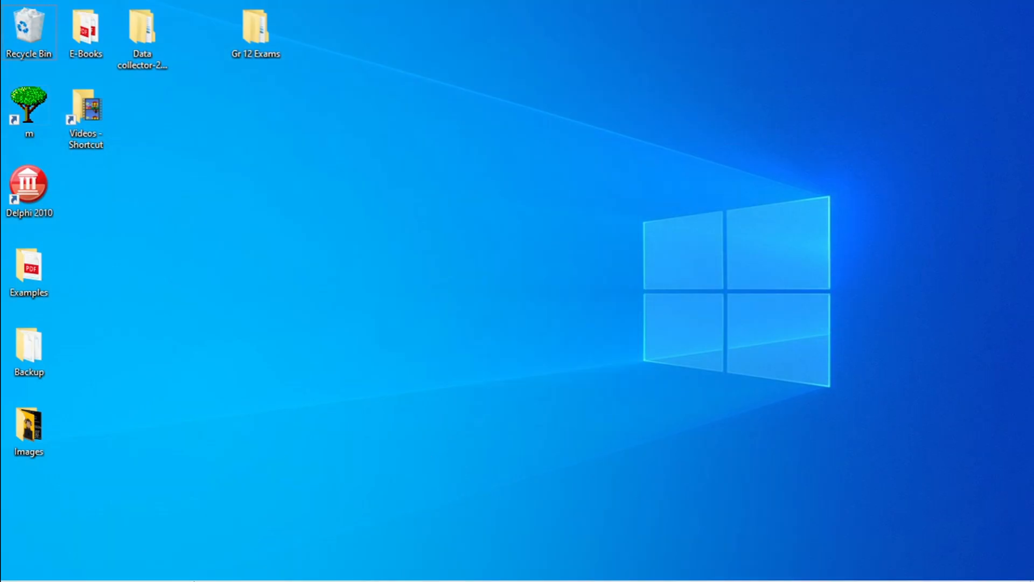
Launch Delphi 2010 from its desktop shortcut
click(30, 188)
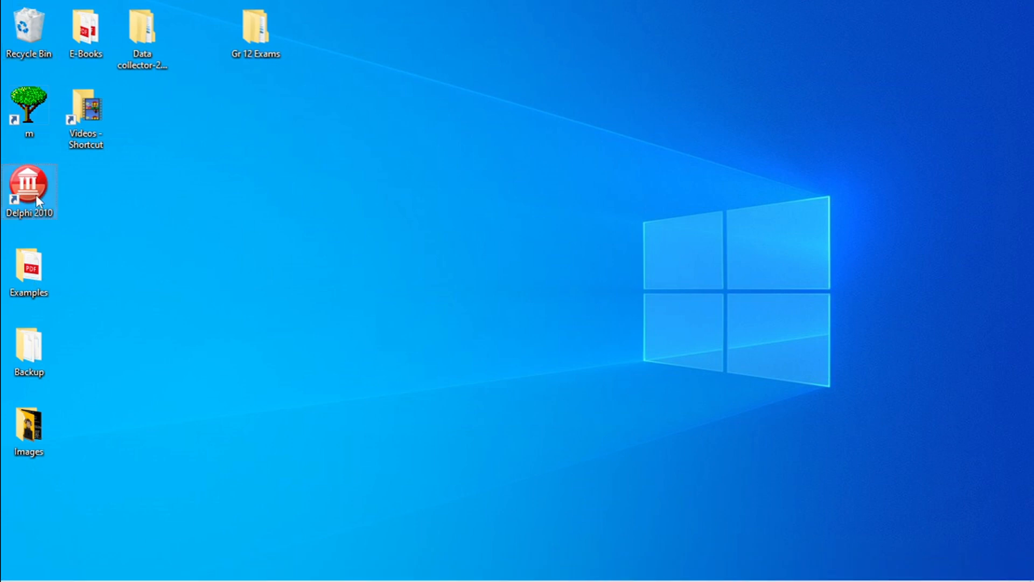
double_click(29, 188)
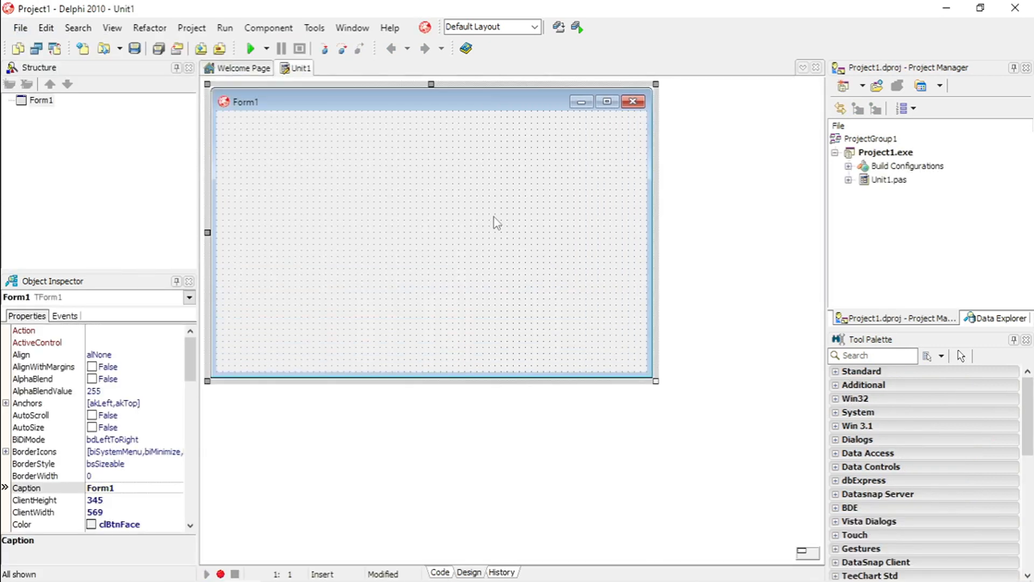
Search the Tool Palette for 'but' and add a TButton to Form1
text(but)
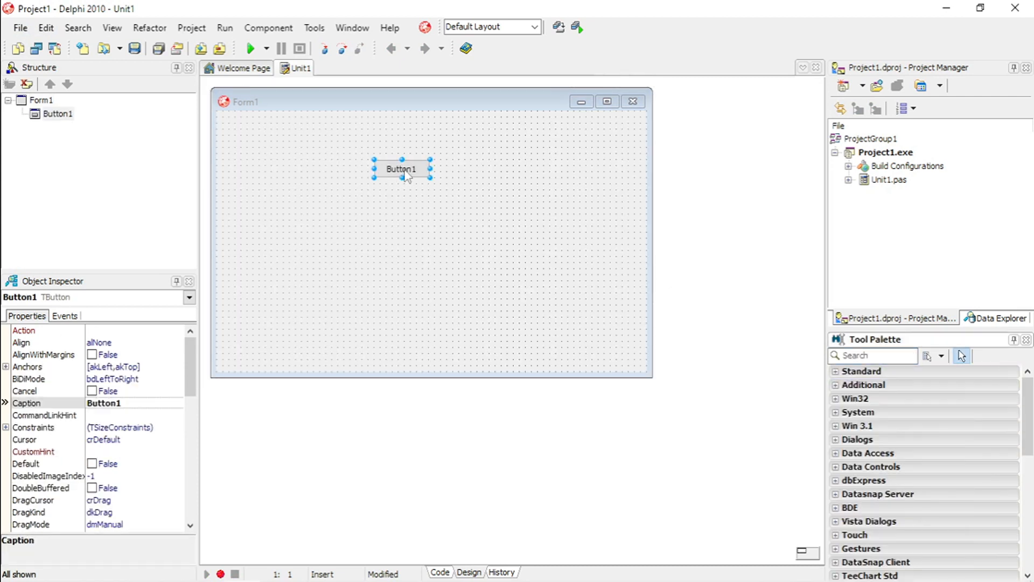
mouse_move(407, 175)
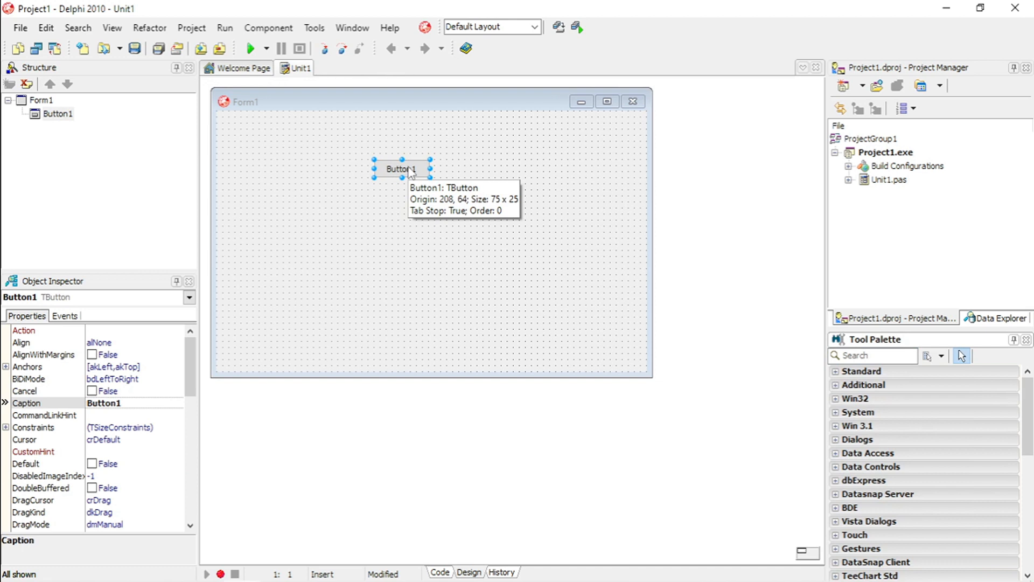
mouse_move(780, 106)
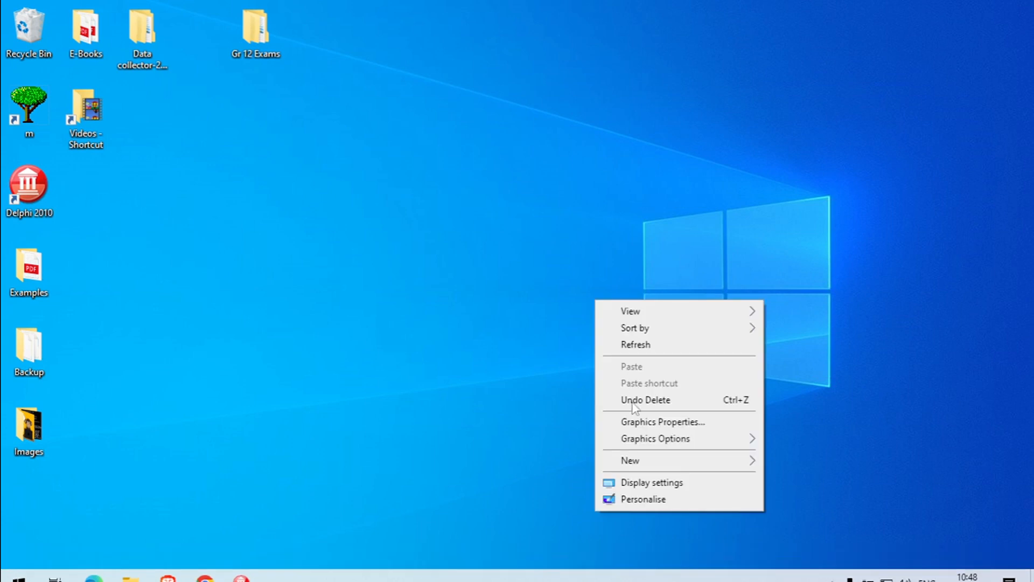
Create a new desktop folder named CreateDir
click(631, 461)
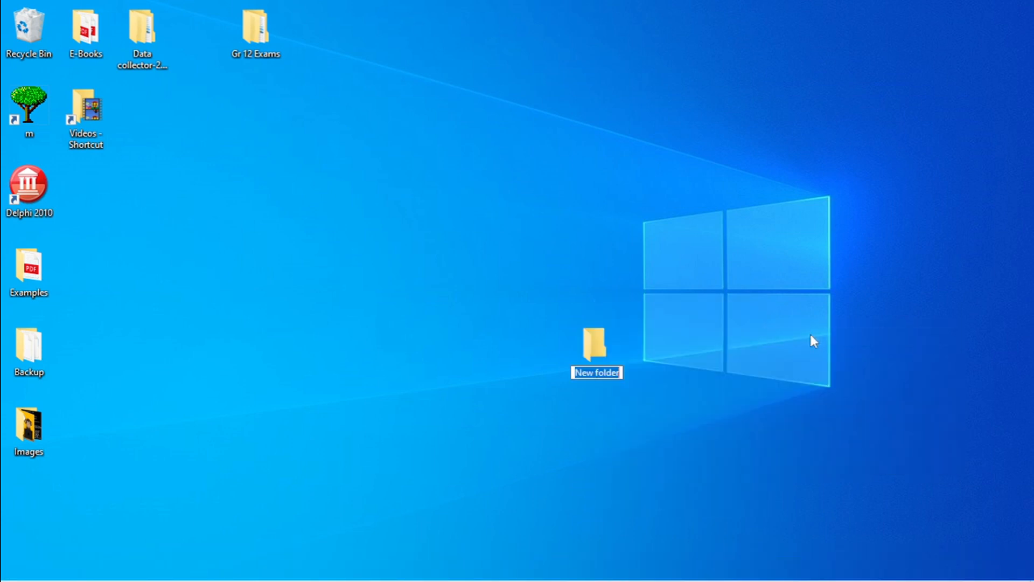
text(CreateDir)
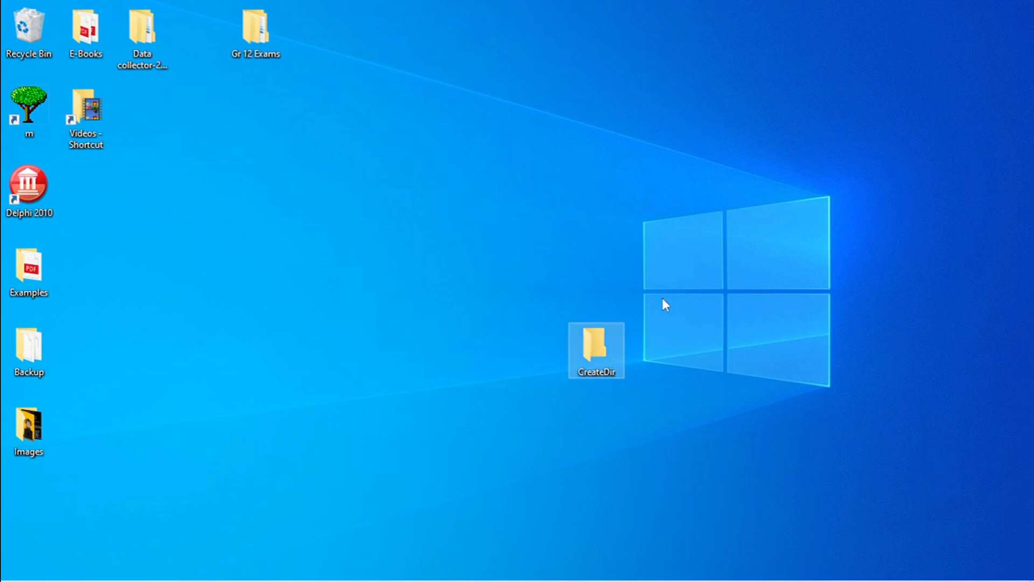
double_click(597, 345)
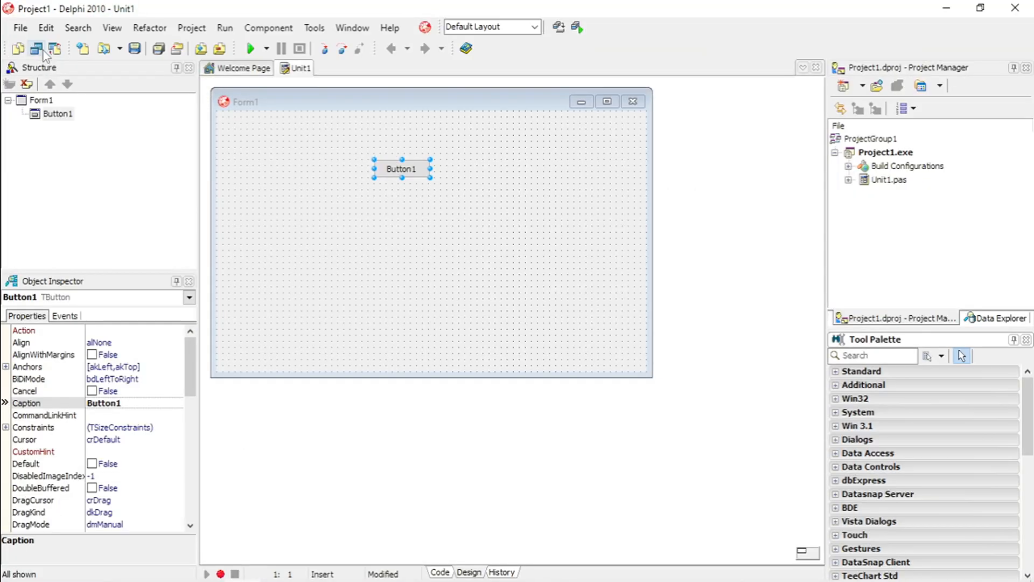
Save the unit and project into the CreateDir folder on the desktop
click(35, 47)
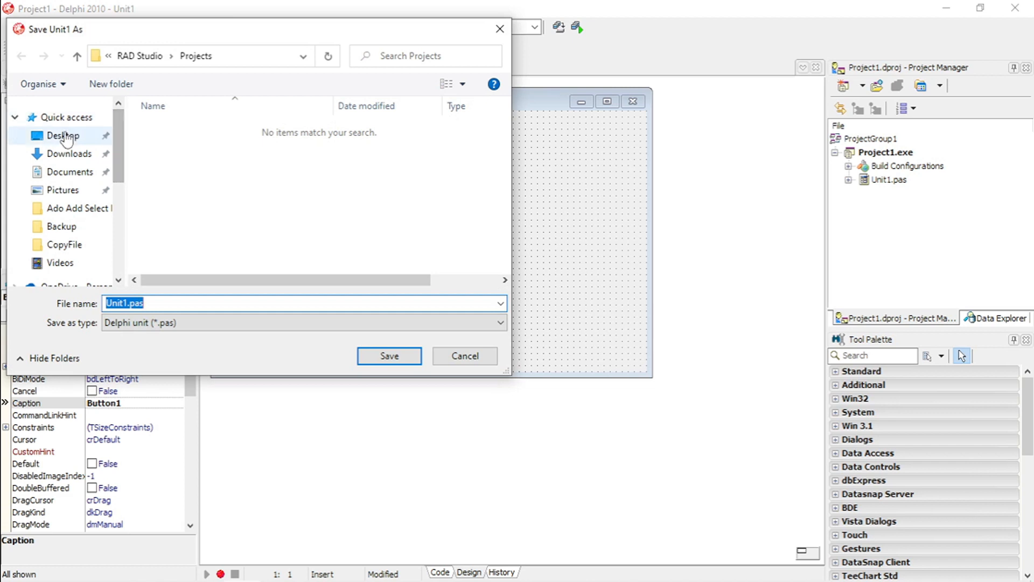
click(58, 135)
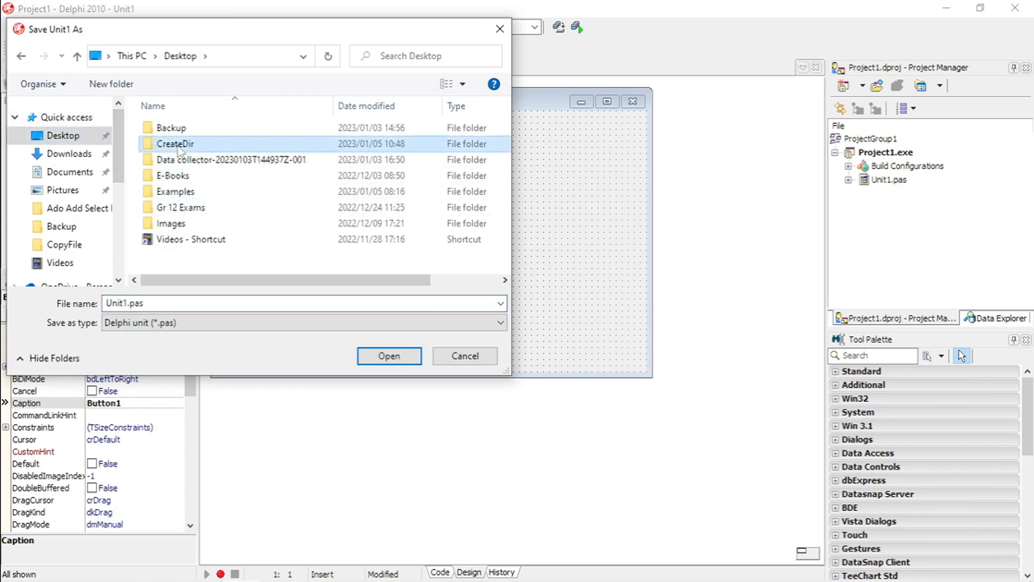
click(465, 355)
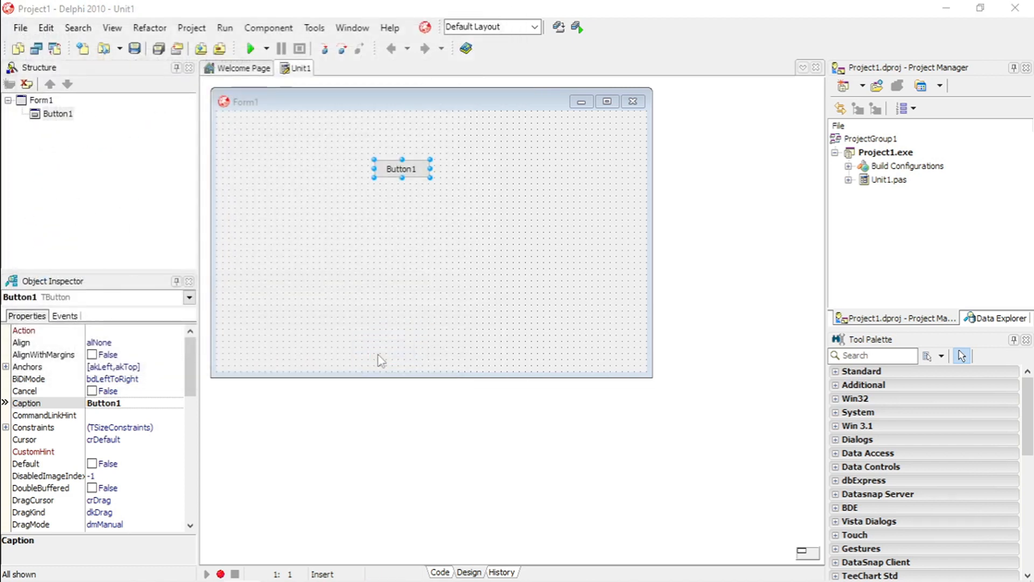
mouse_move(580, 241)
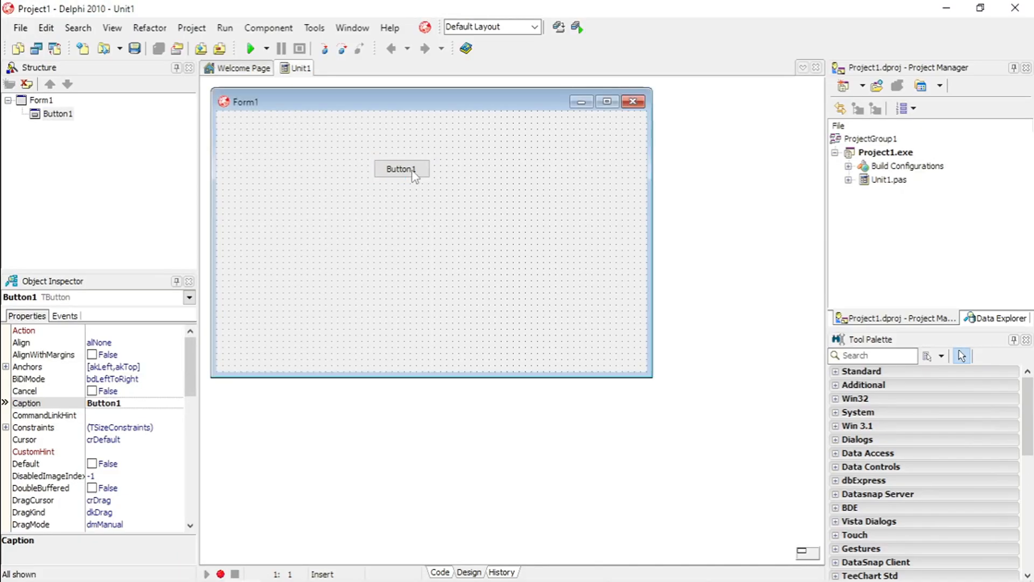
Set the button caption to 'Create a new folder' and widen it to fit
click(401, 168)
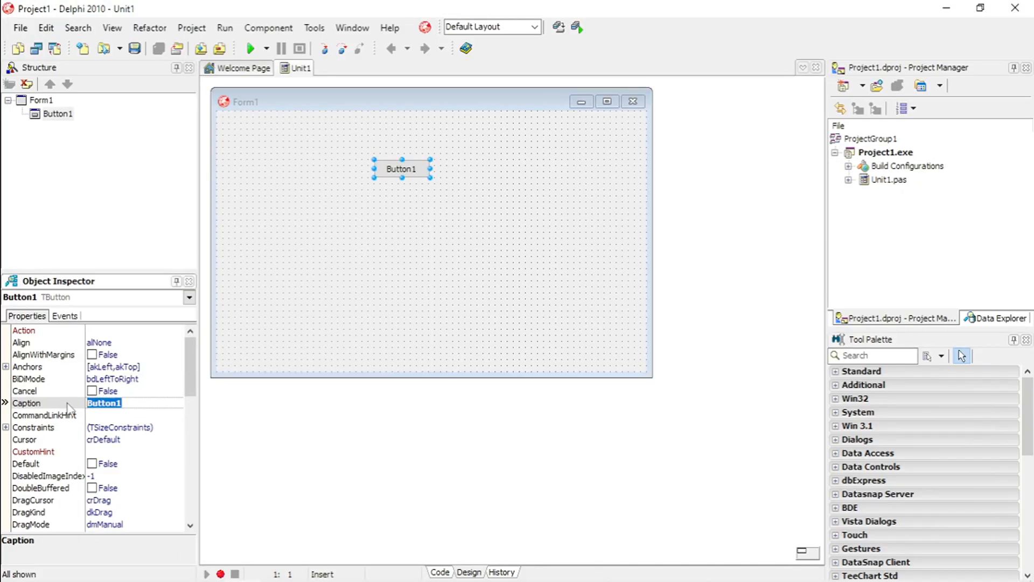
text(Create a)
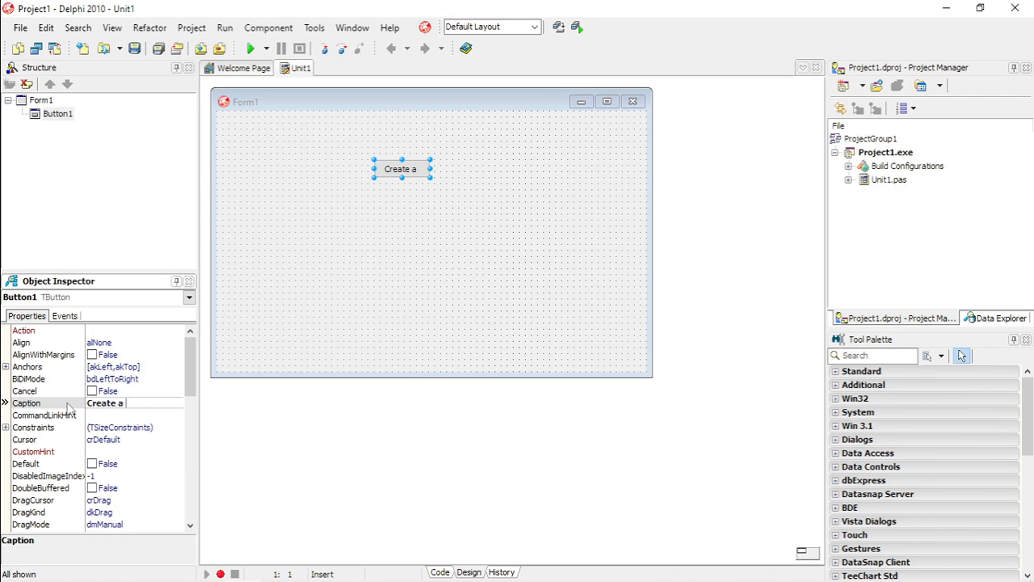
text(new folder)
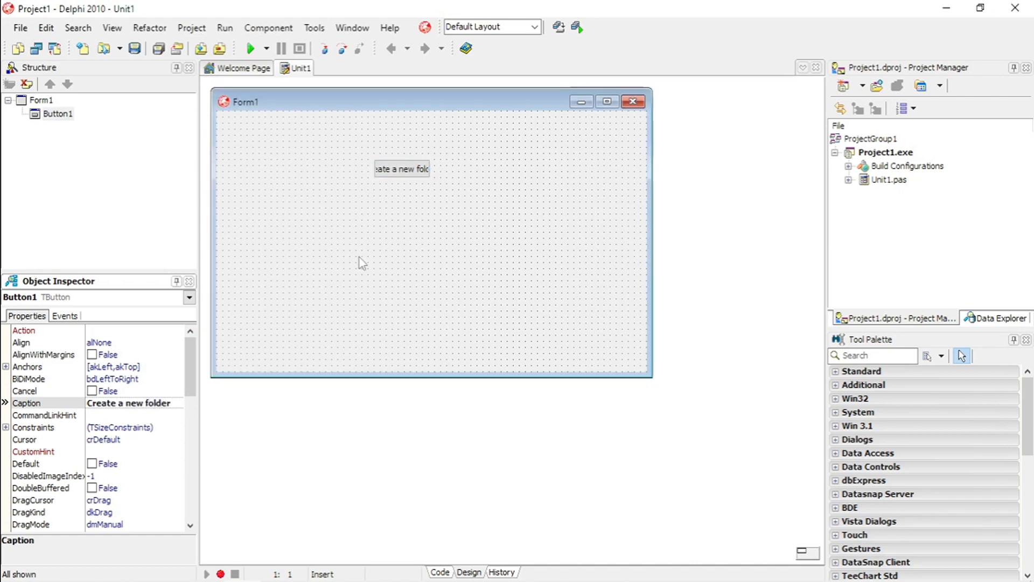
drag(429, 180, 478, 187)
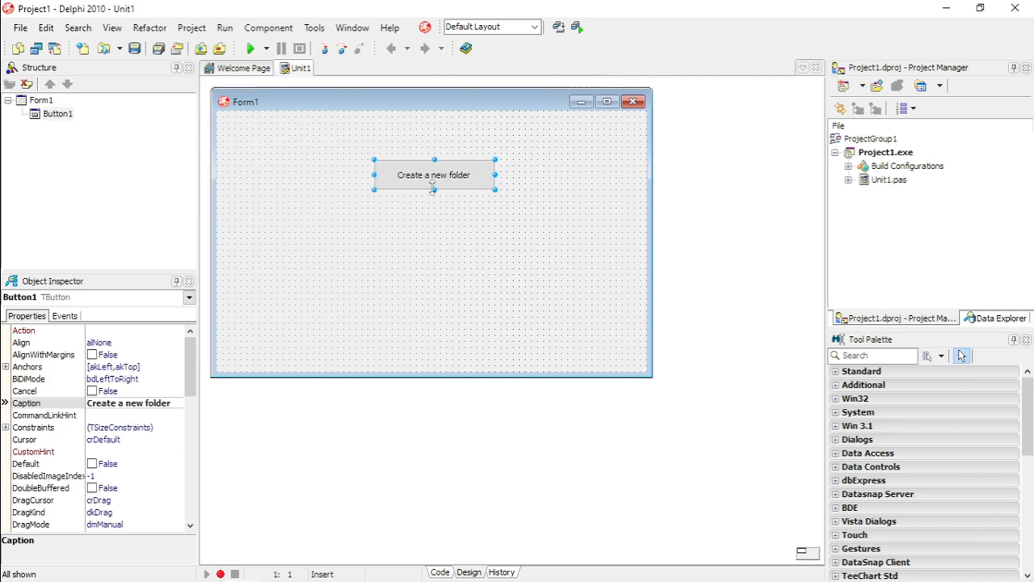
Create the Button1Click handler and write the createDir(''); call in it
double_click(433, 175)
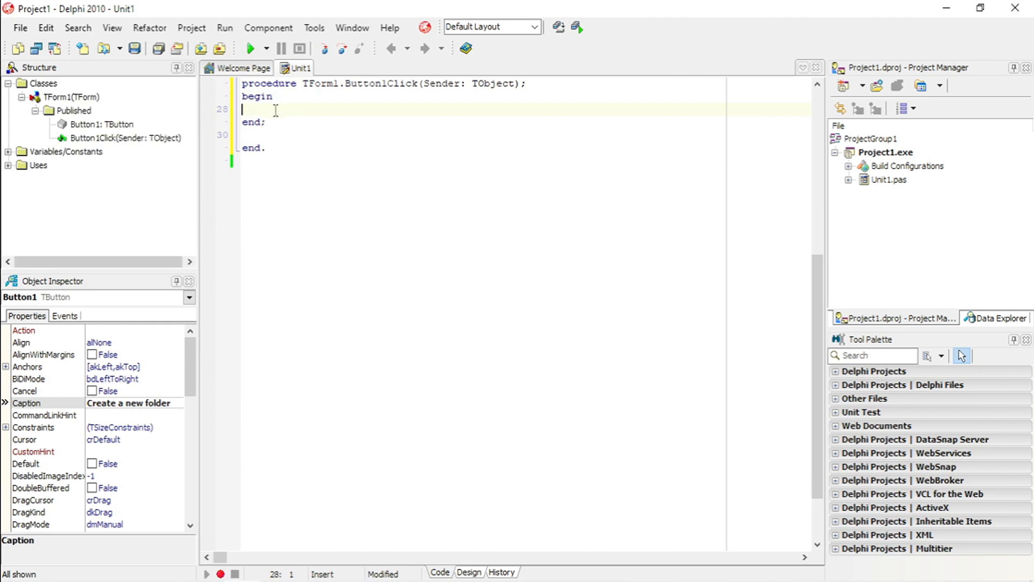
text(create)
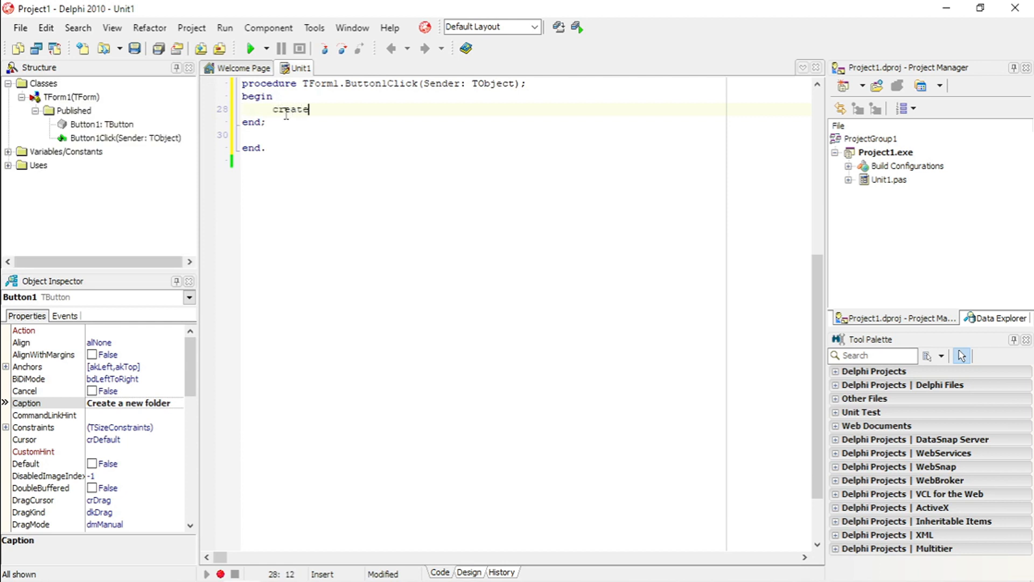
text(dir)
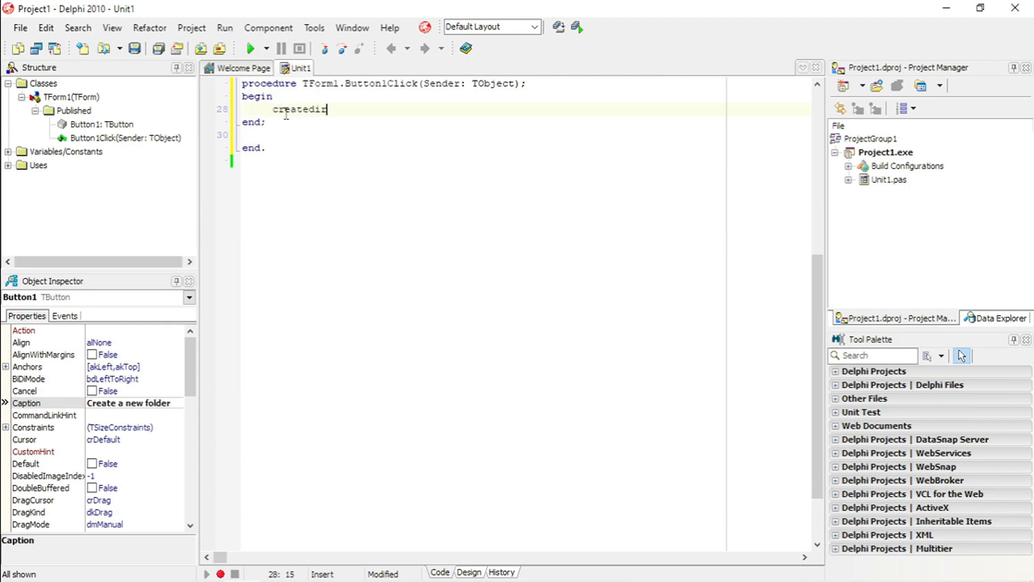
text(()
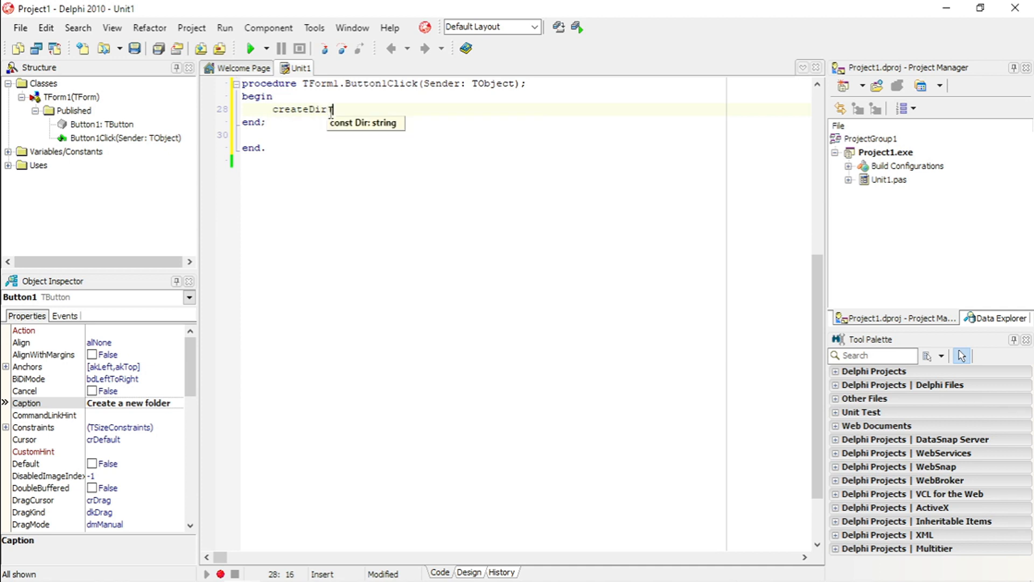
text(()
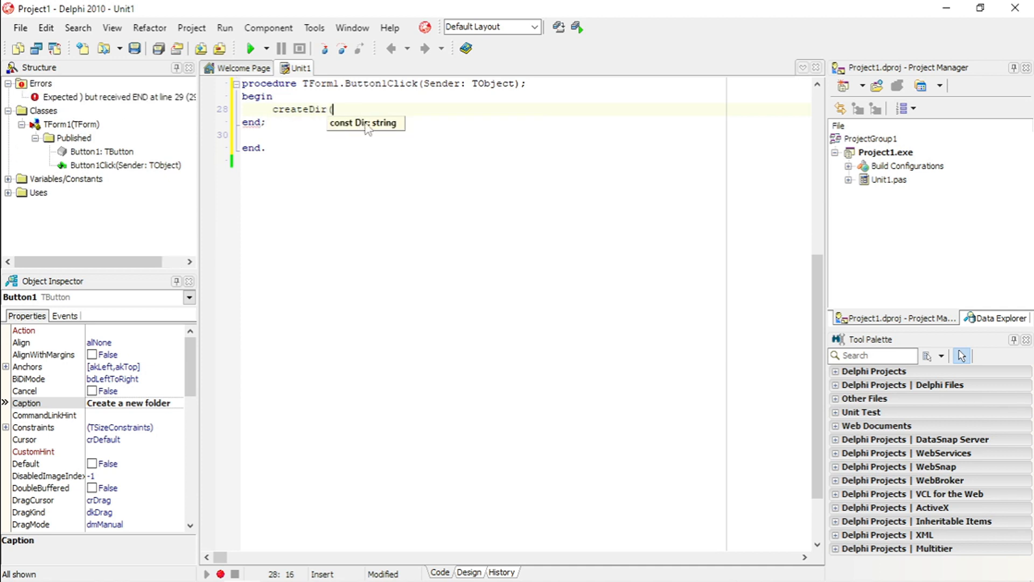
mouse_move(379, 142)
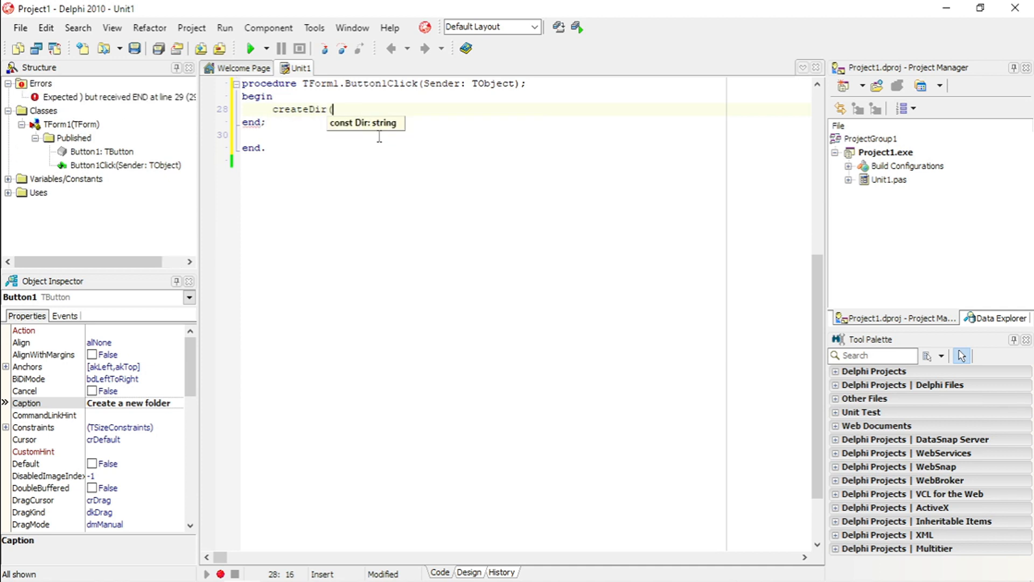
mouse_move(384, 139)
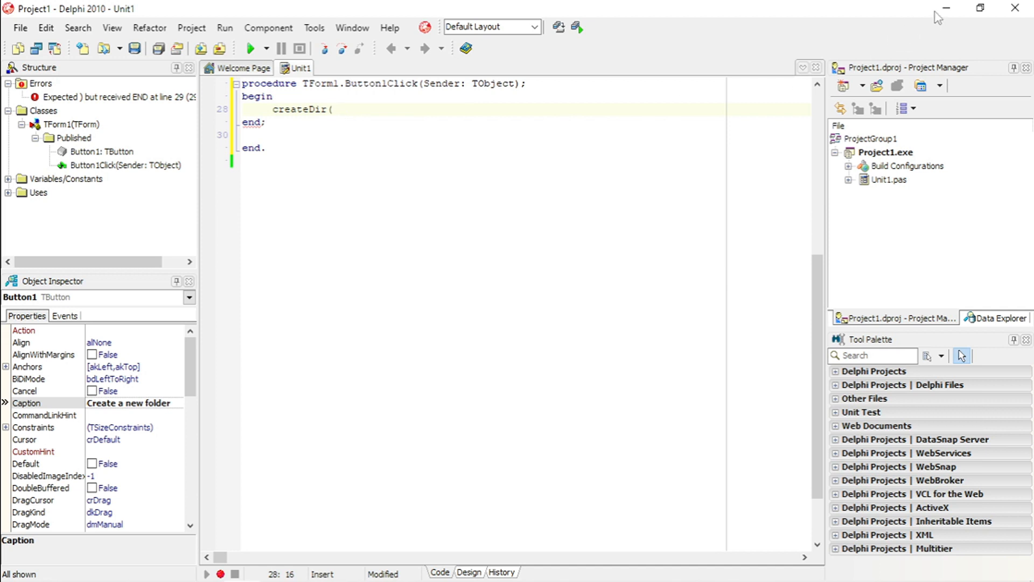
mouse_move(942, 8)
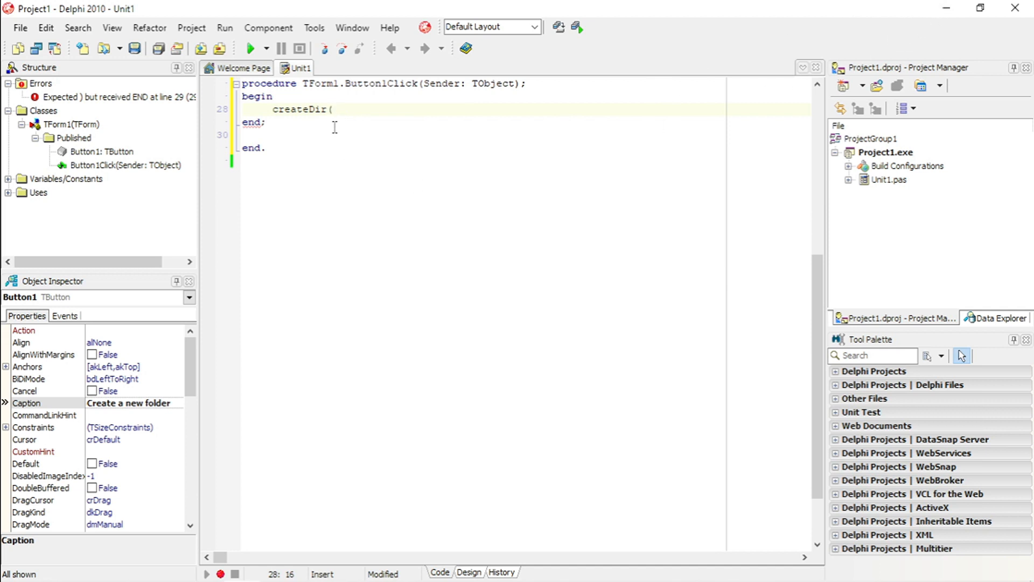
text('');)
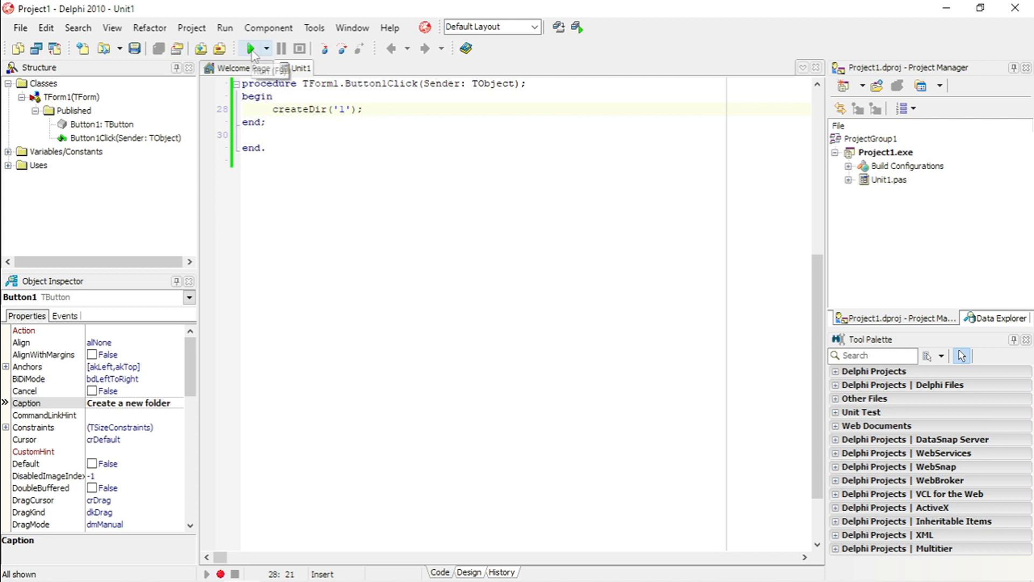
Run the project and click the 'Create a new folder' button to test the handler
click(250, 48)
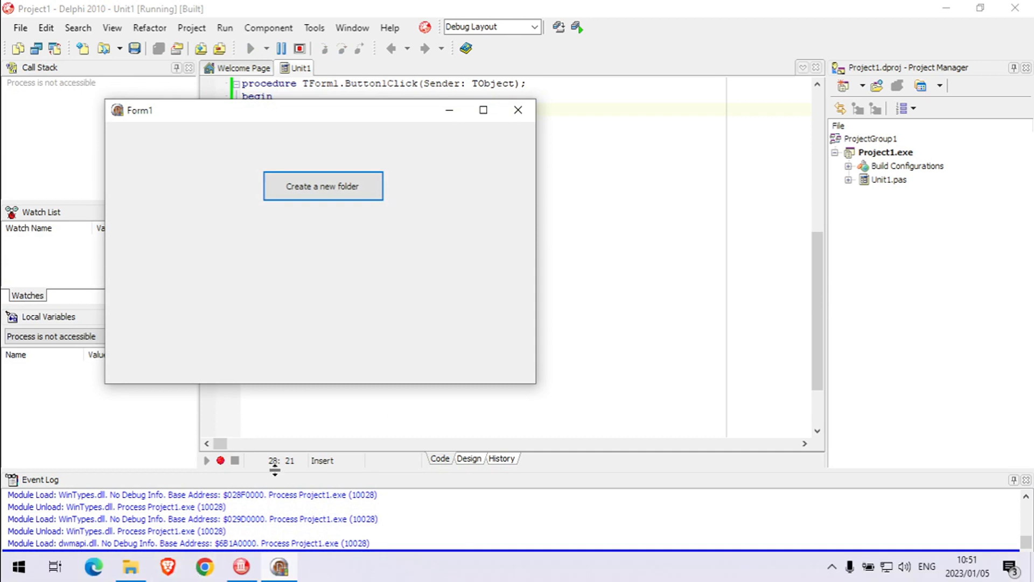
click(324, 186)
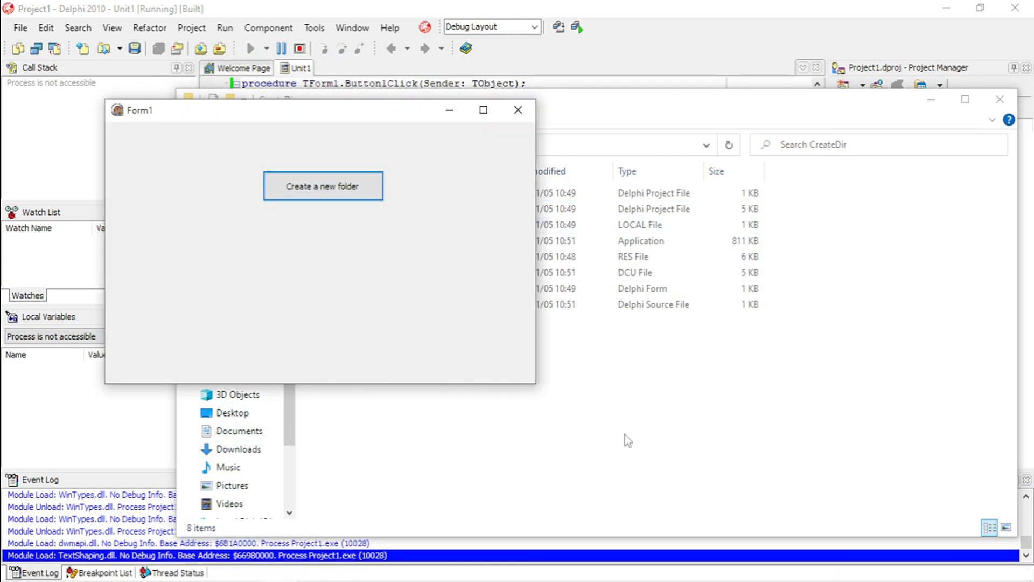
click(323, 185)
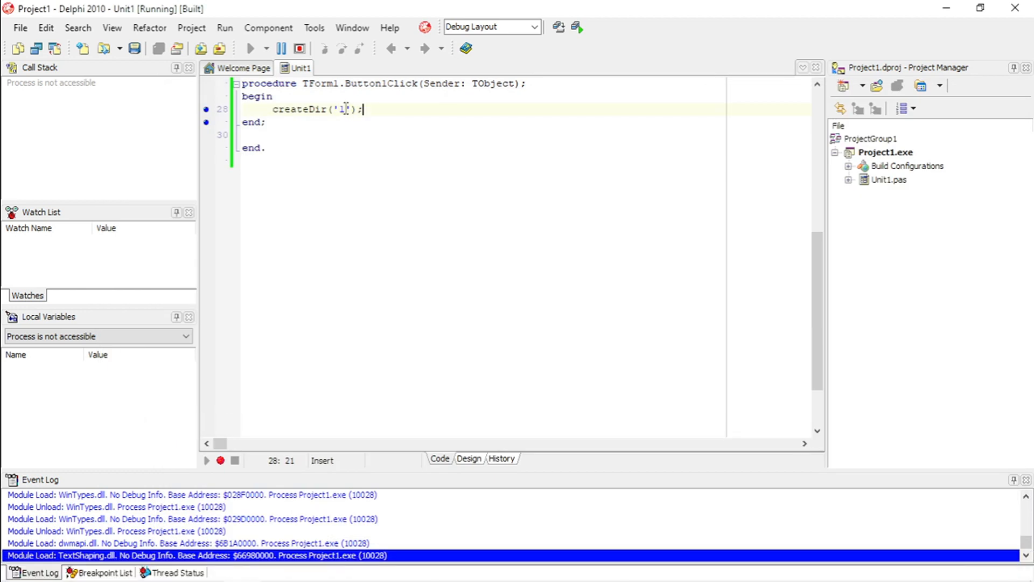
key(Backspace)
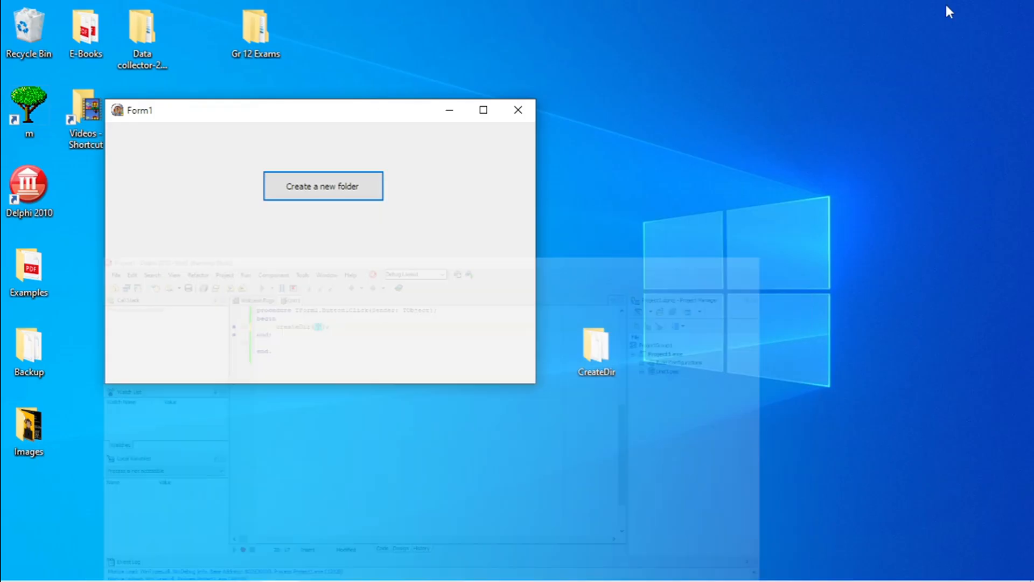
View the CreateDir folder's Properties for its location, then return to Delphi
right_click(597, 352)
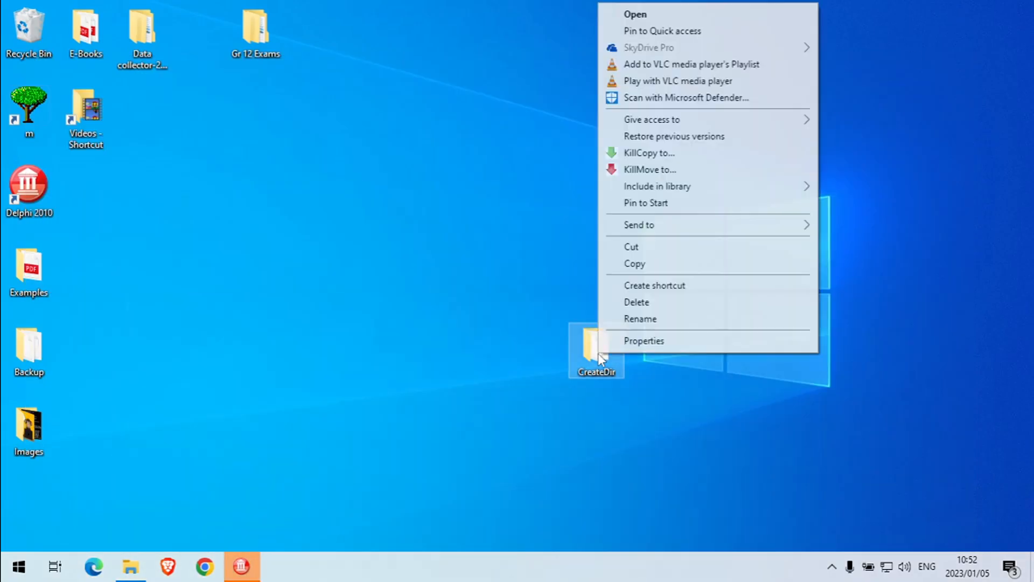
click(644, 341)
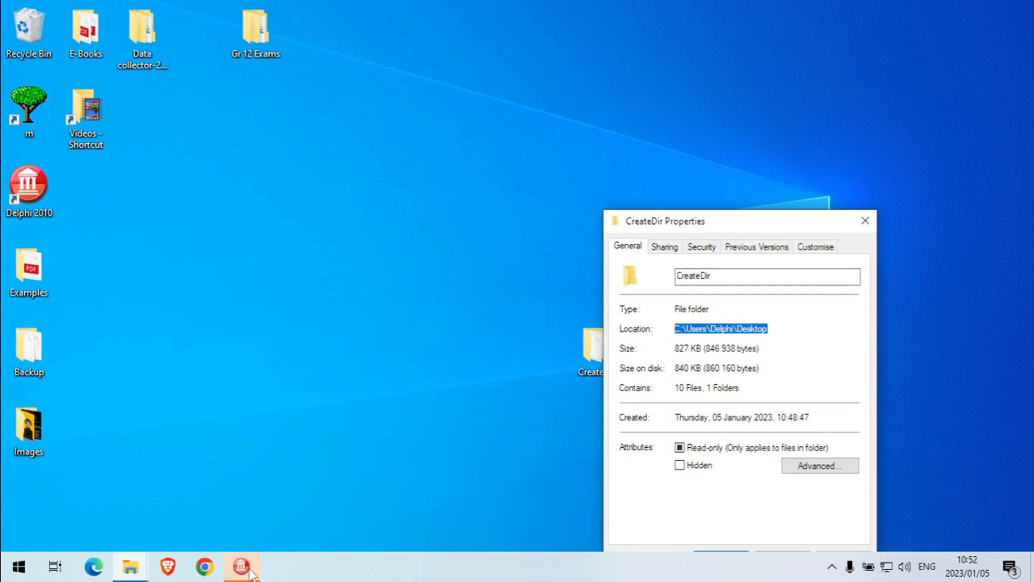
click(241, 564)
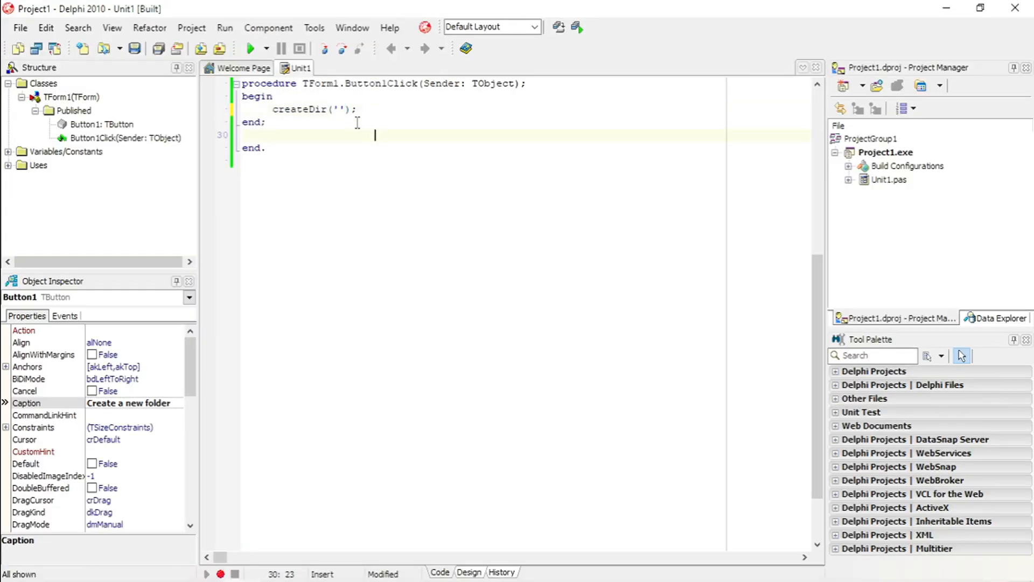
Make createDir use the full path C:\Users\Delphi\Desktop\CreateDir\1 and run again
text(C:\Users\Delphi\Desktop)
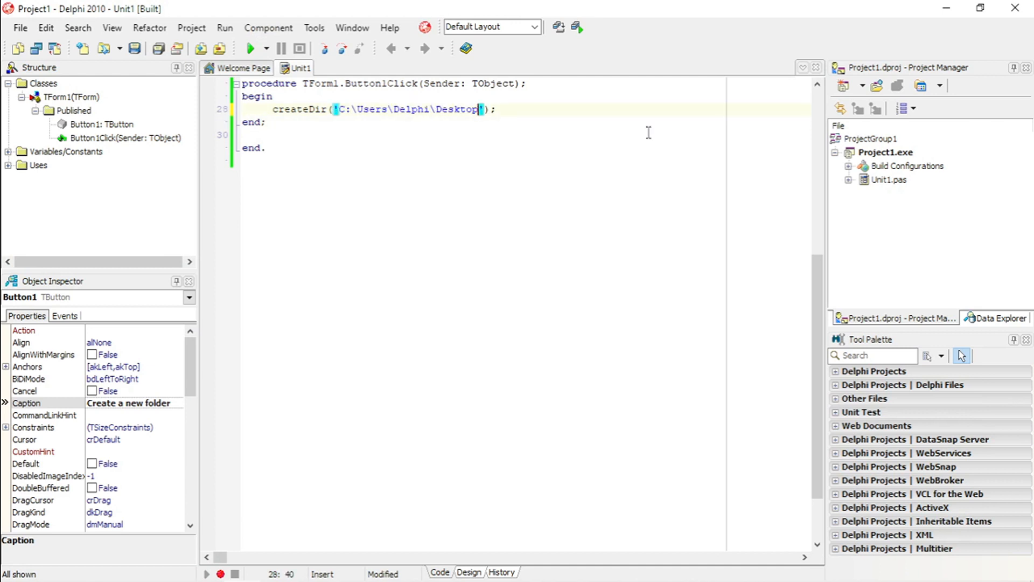
text(\)
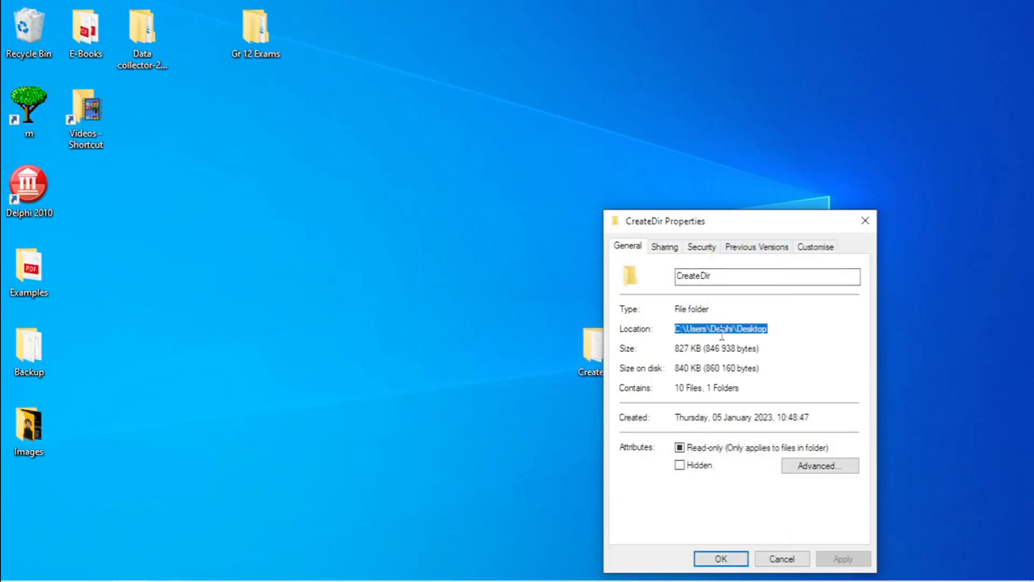
click(782, 559)
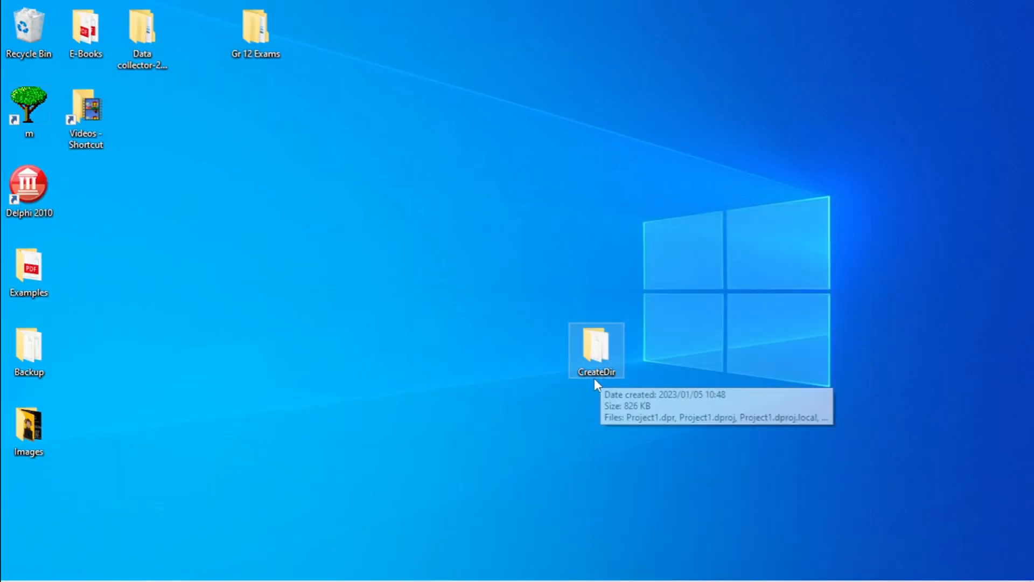
double_click(597, 346)
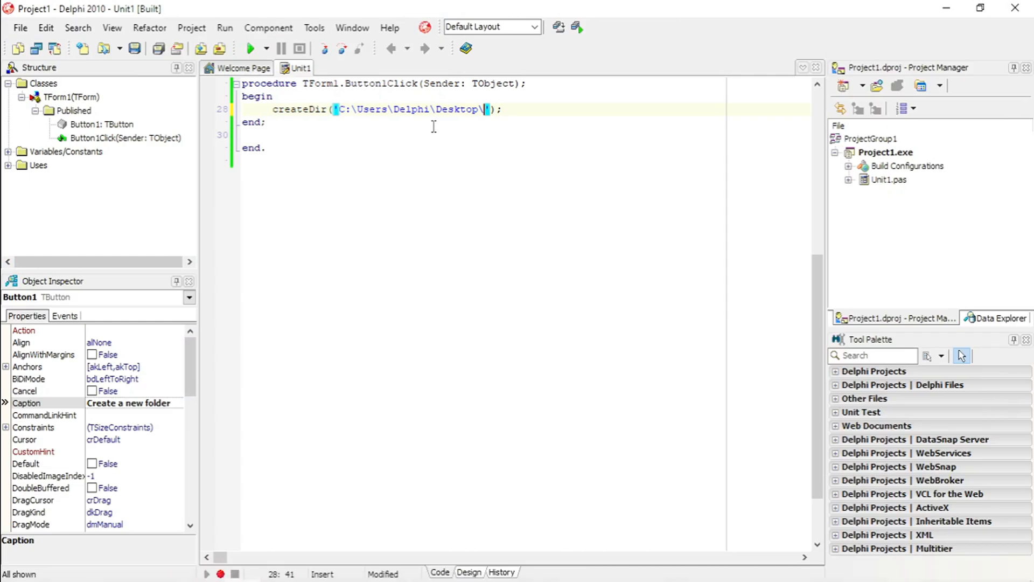
text(Cre)
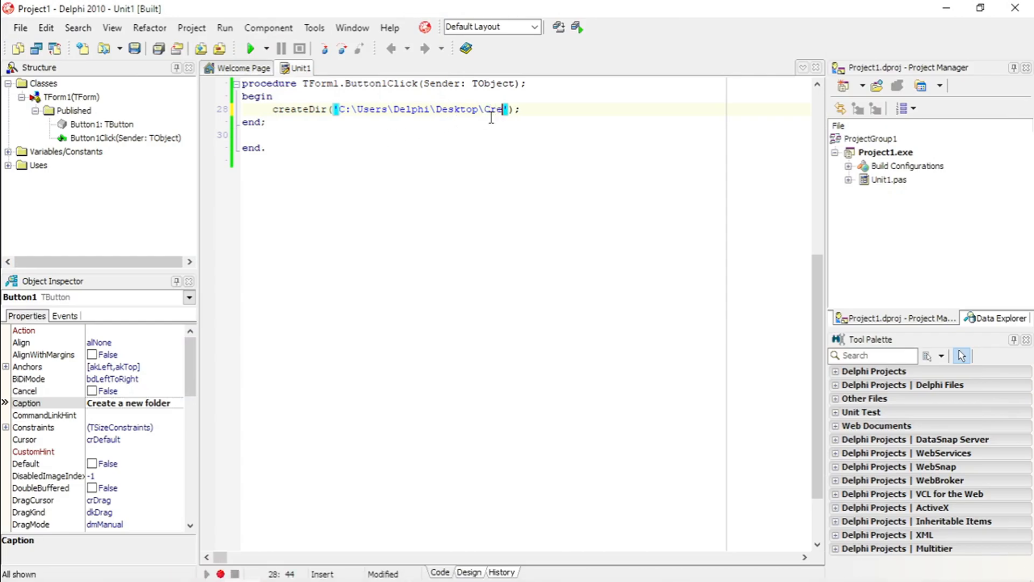
text(ateDi)
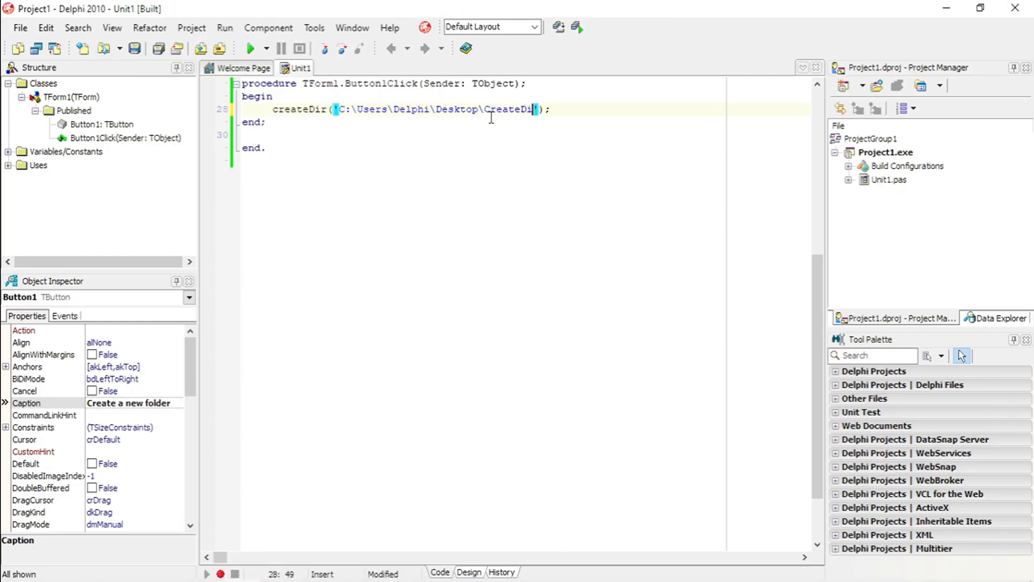
text(\)
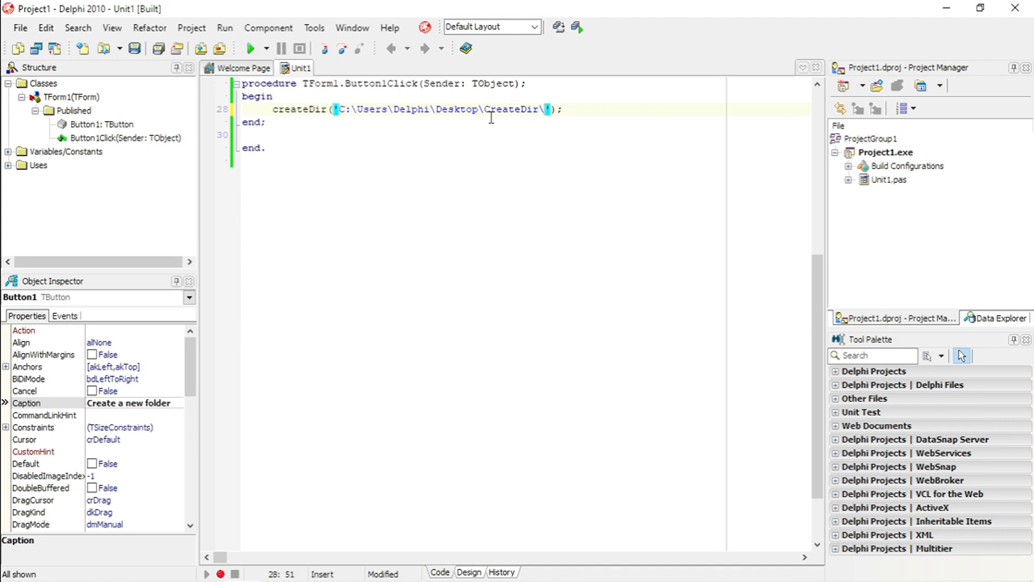
text(1)
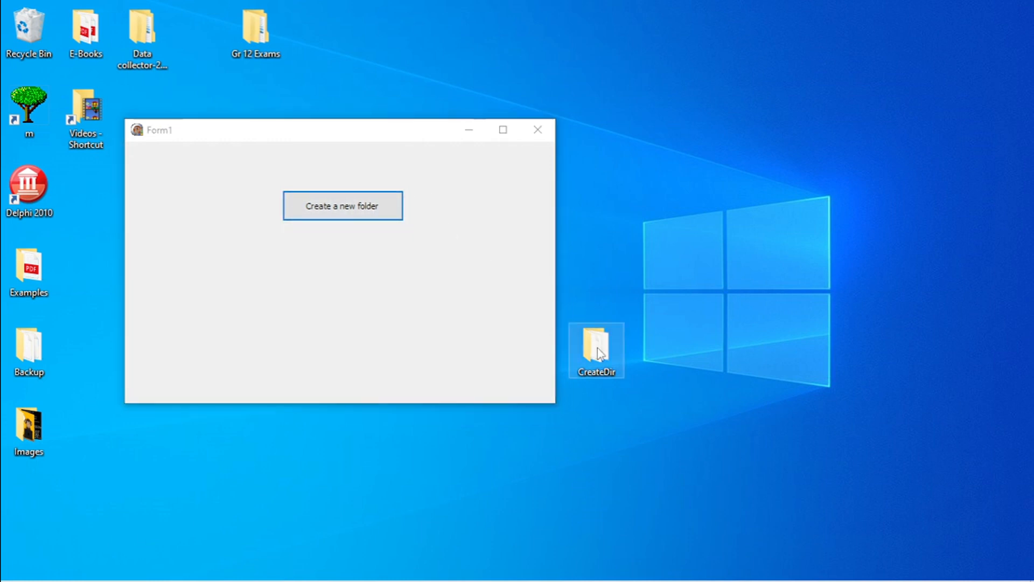
Check CreateDir for the new folder 1, close Explorer, and return to the Delphi code
double_click(595, 347)
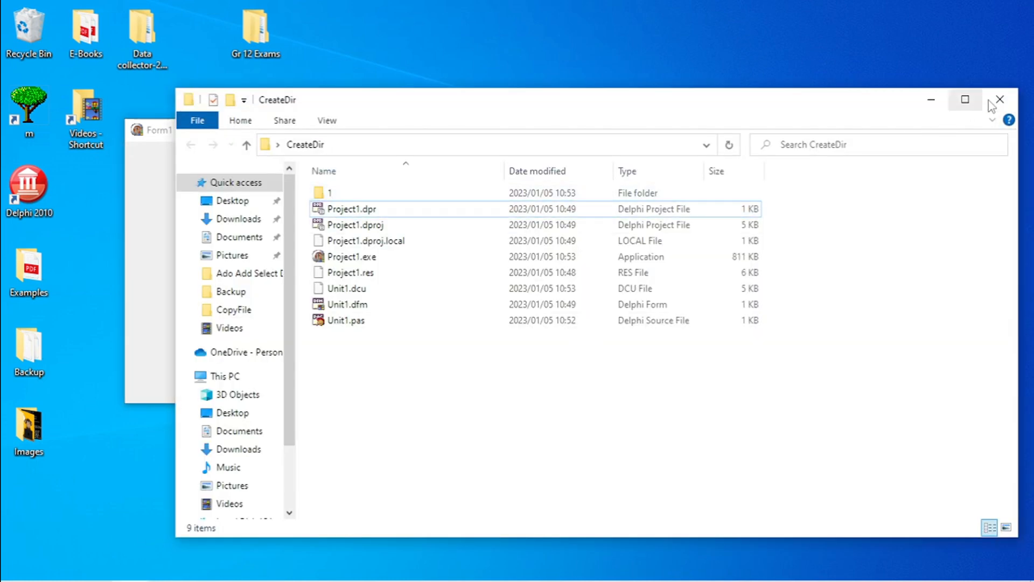
click(1000, 99)
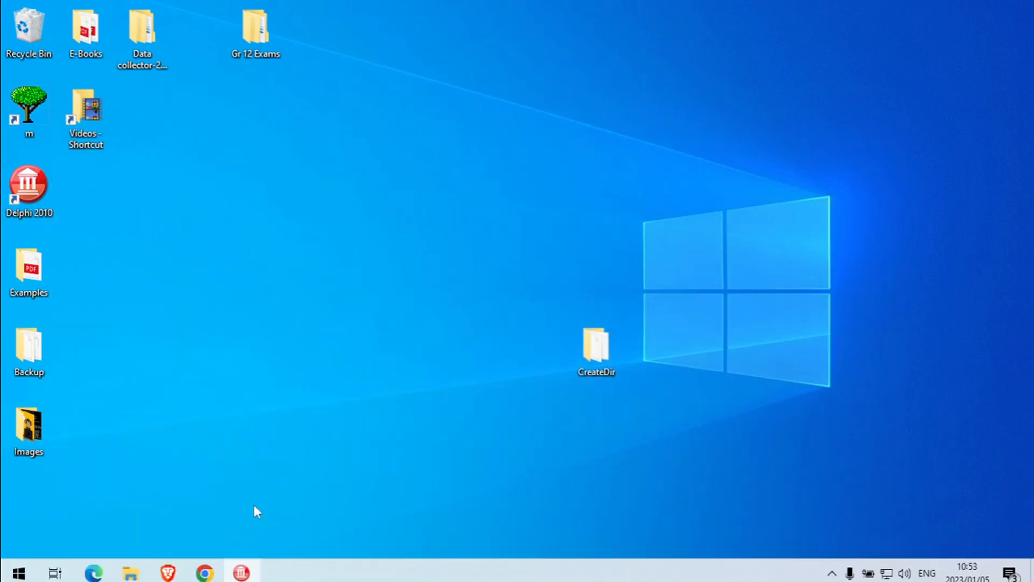
double_click(27, 183)
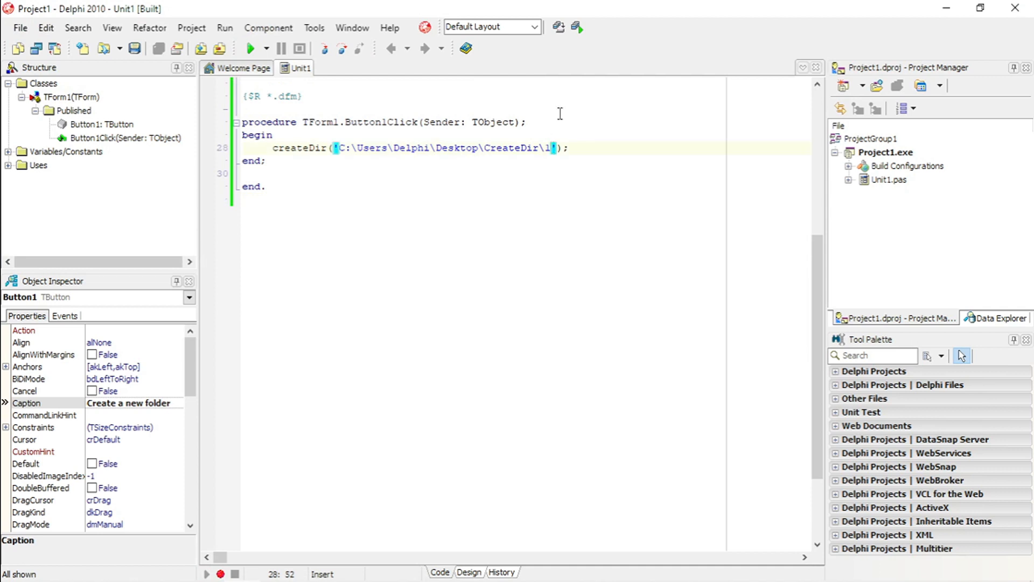
Append the folder name 'my program' to the CreateDir\ path string and run the project (F9)
key(Backspace)
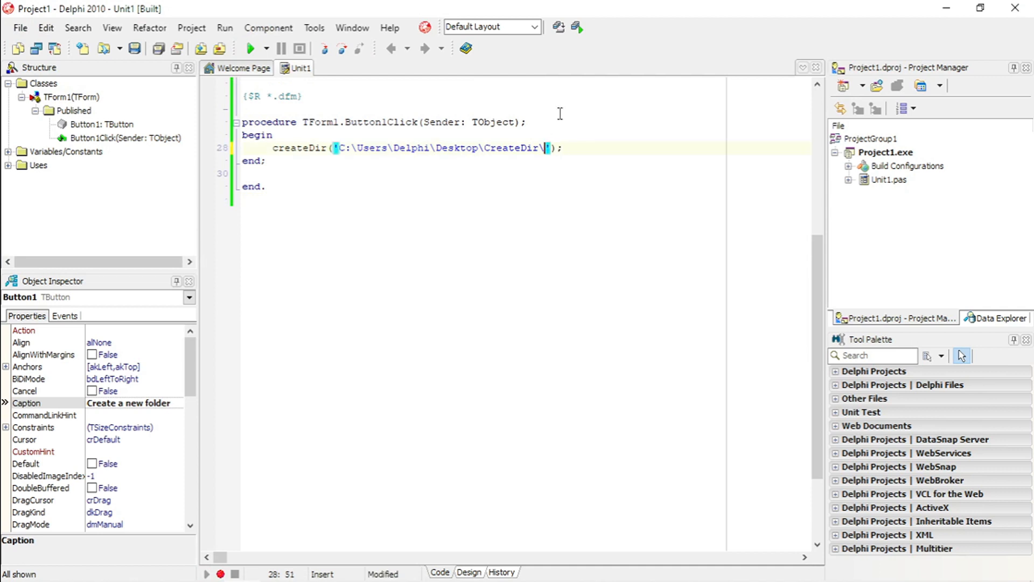
text(my pgrc)
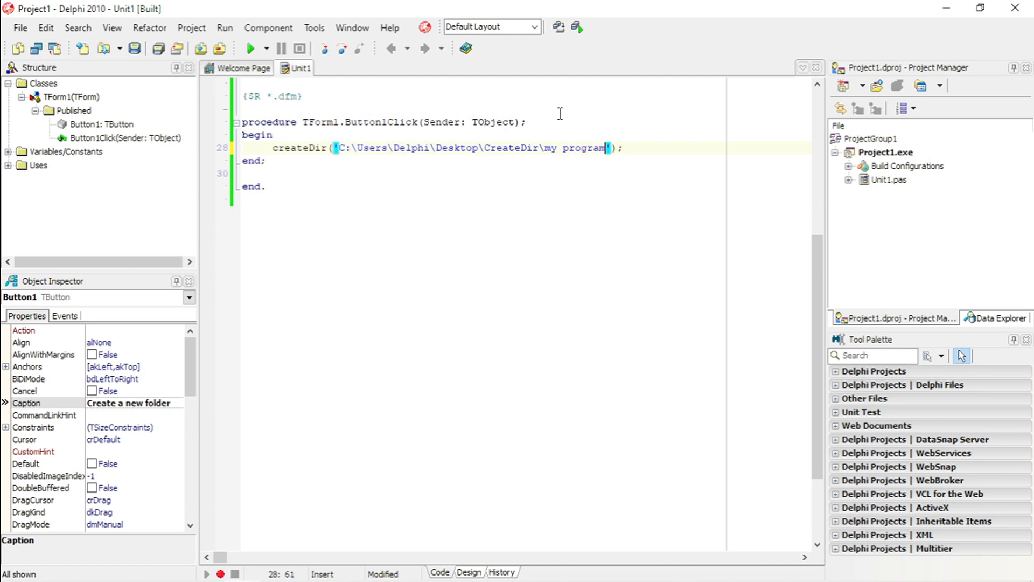
click(252, 49)
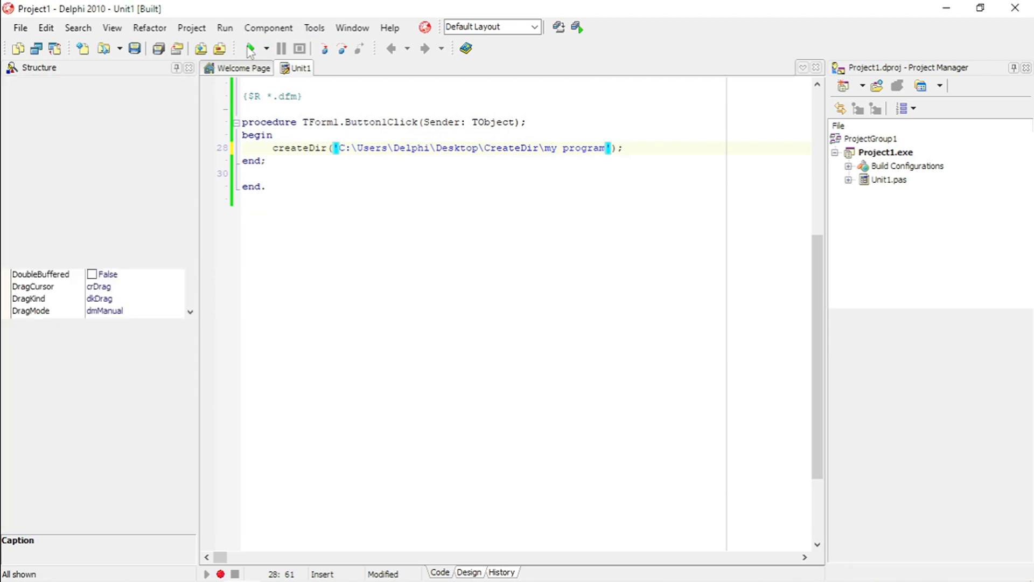
click(249, 49)
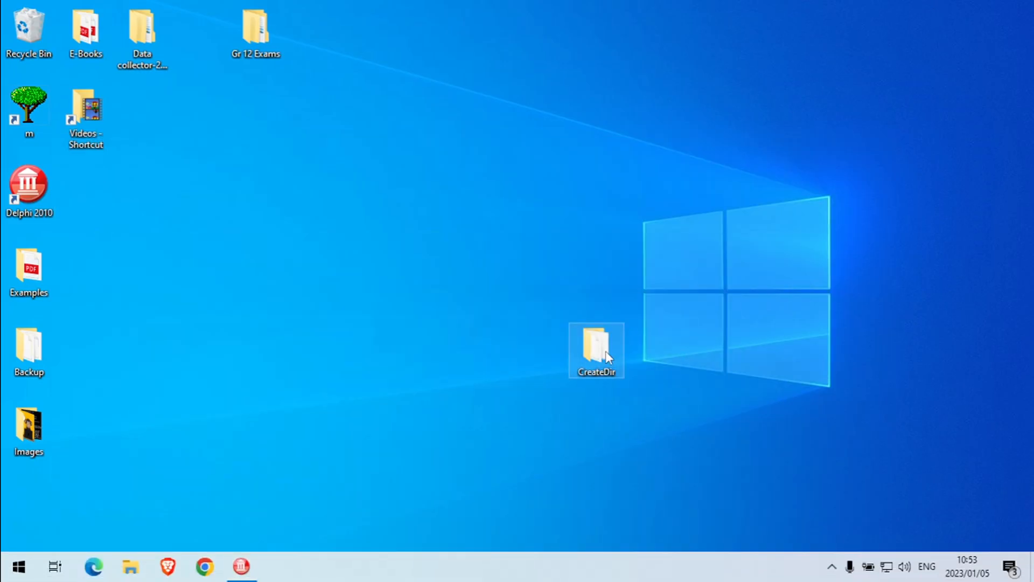
Check the CreateDir folder's contents on the desktop, then switch back to the Delphi code editor
double_click(597, 347)
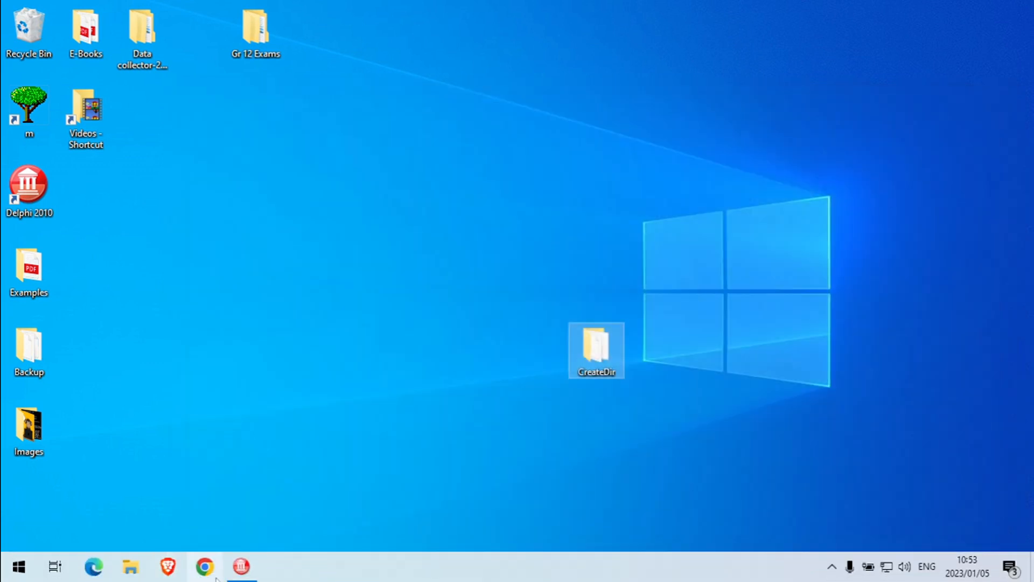
double_click(30, 185)
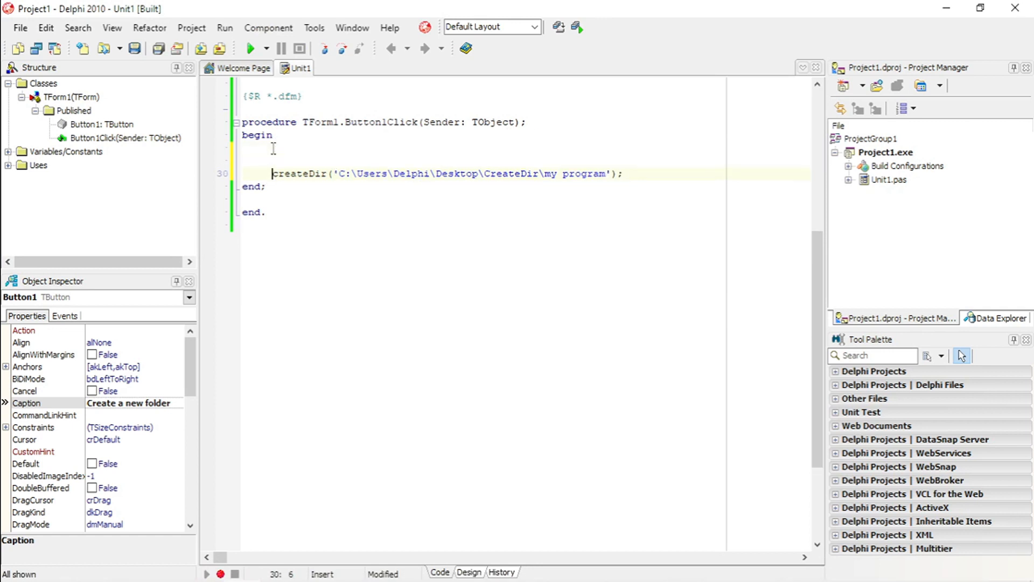
Add a for I loop with begin...end around the createDir call
text(for I := 0 to List.Count - 1 do)
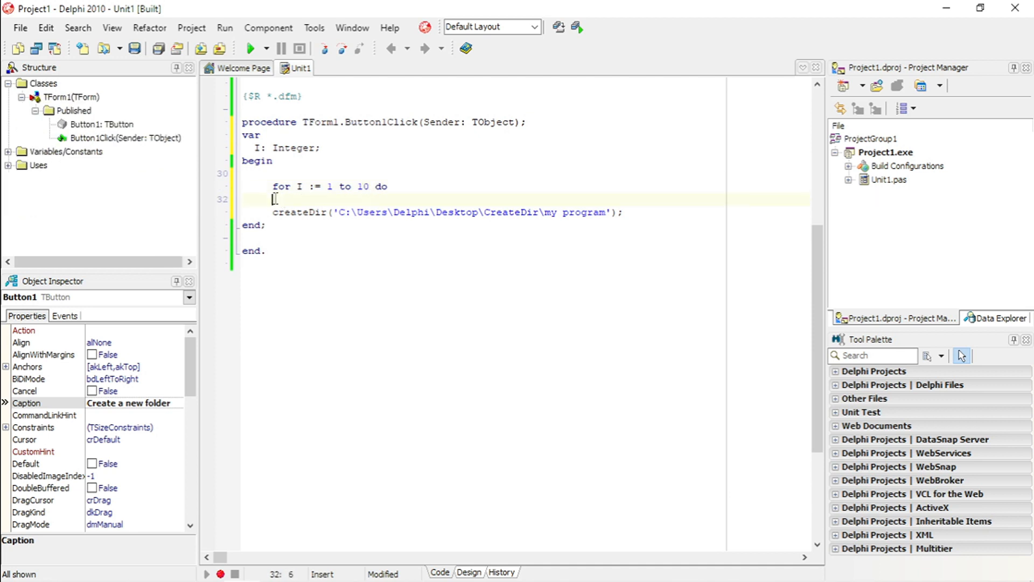
text(begin)
text(end;)
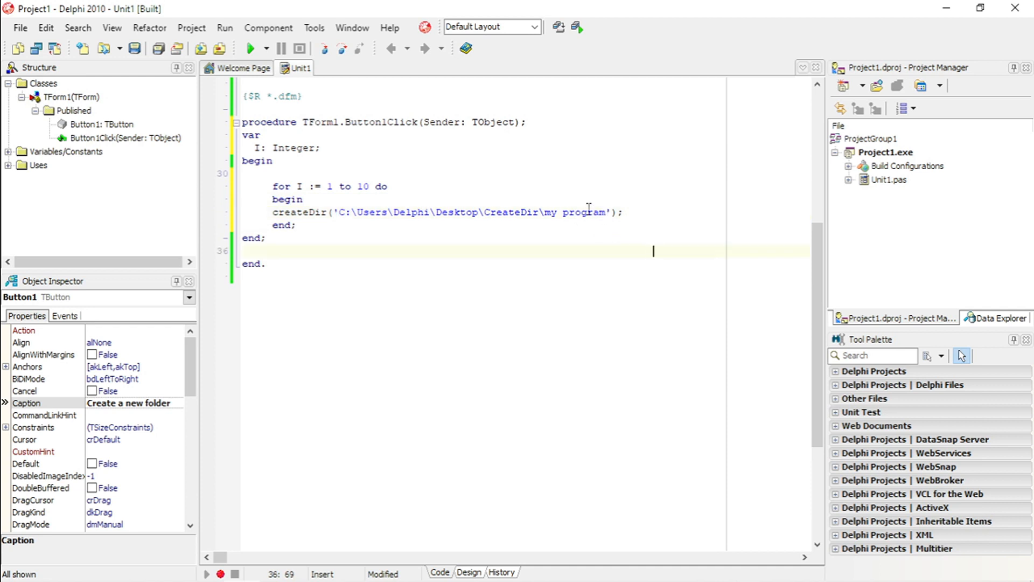
Replace 'my program' in the path with '+IntToStr(I)' so each folder is named by its loop number
double_click(584, 212)
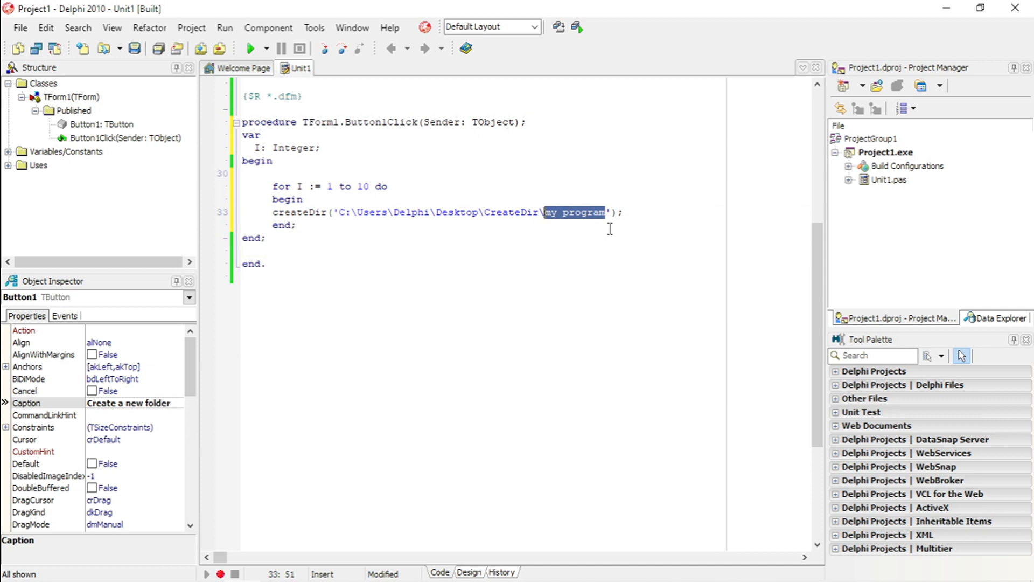
key(Delete)
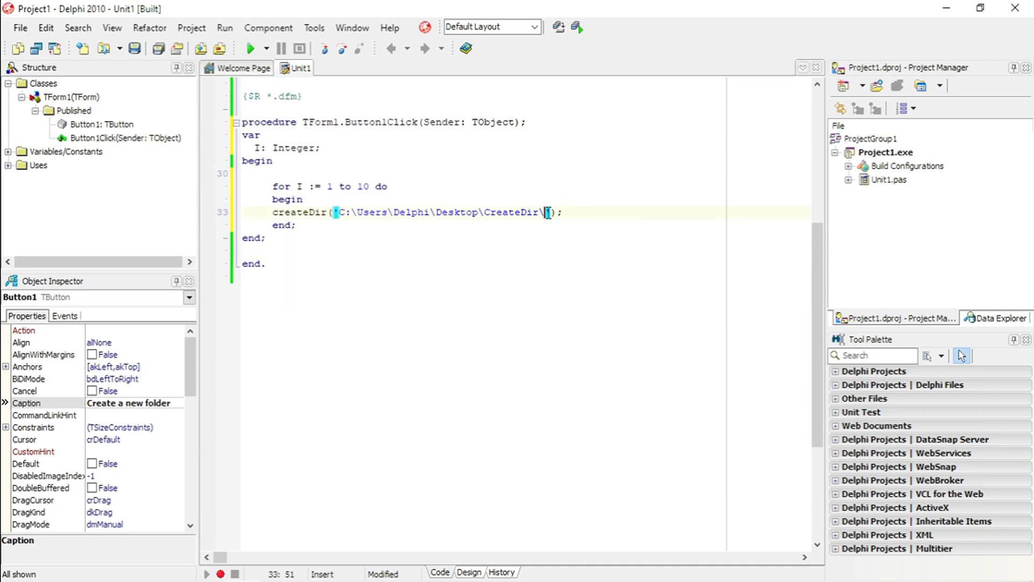
text(')
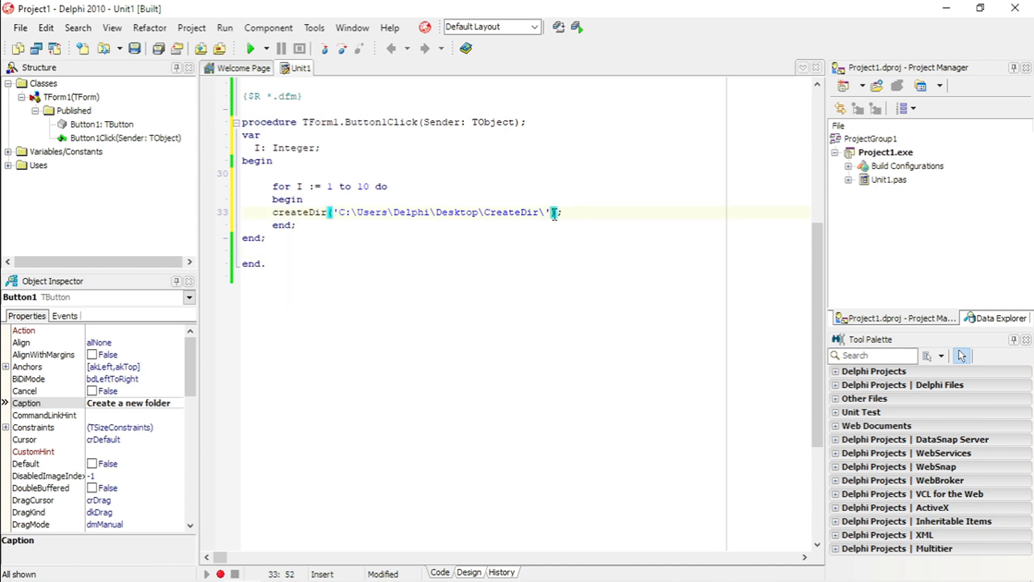
text(+)
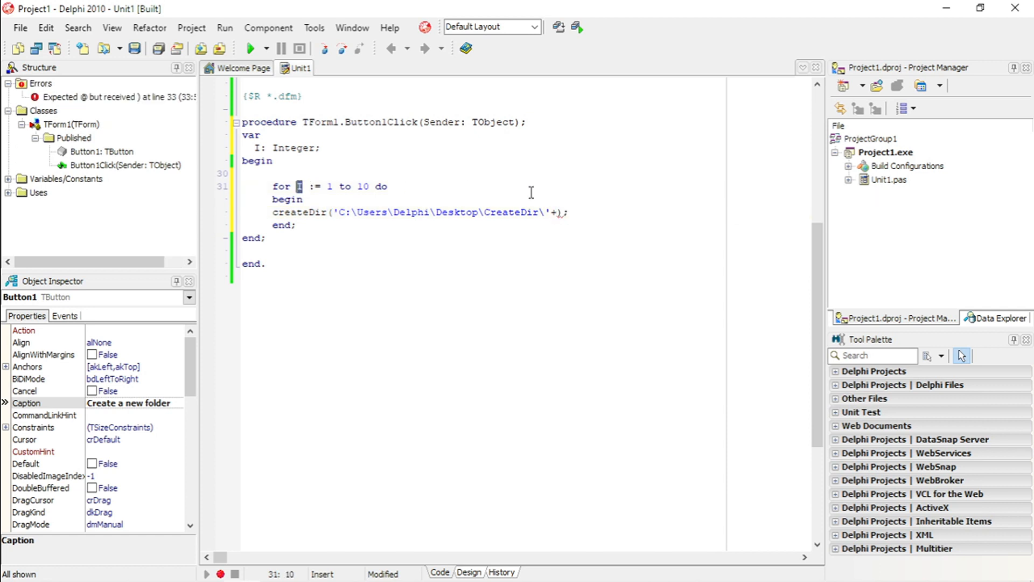
text(I))
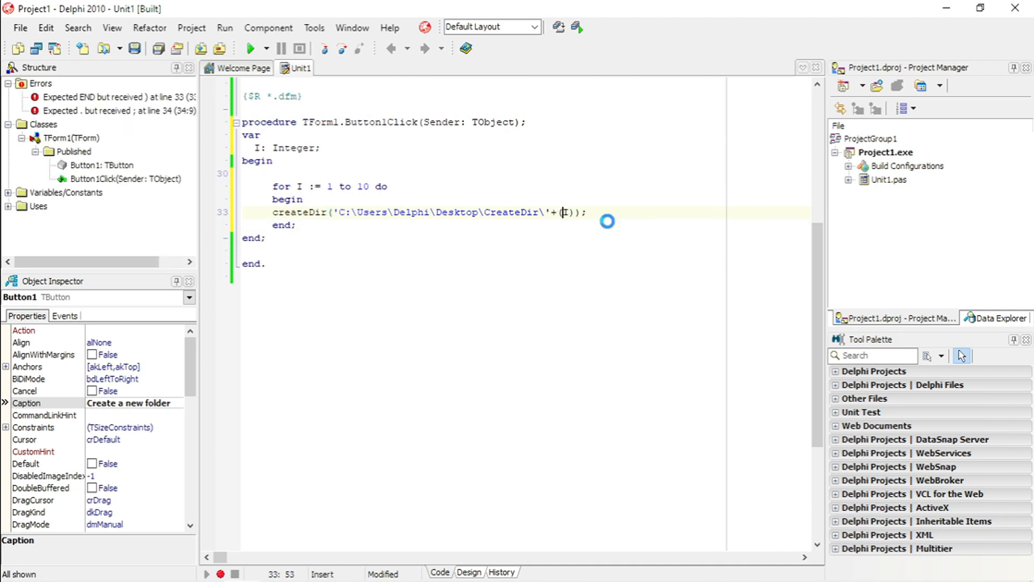
text(int)
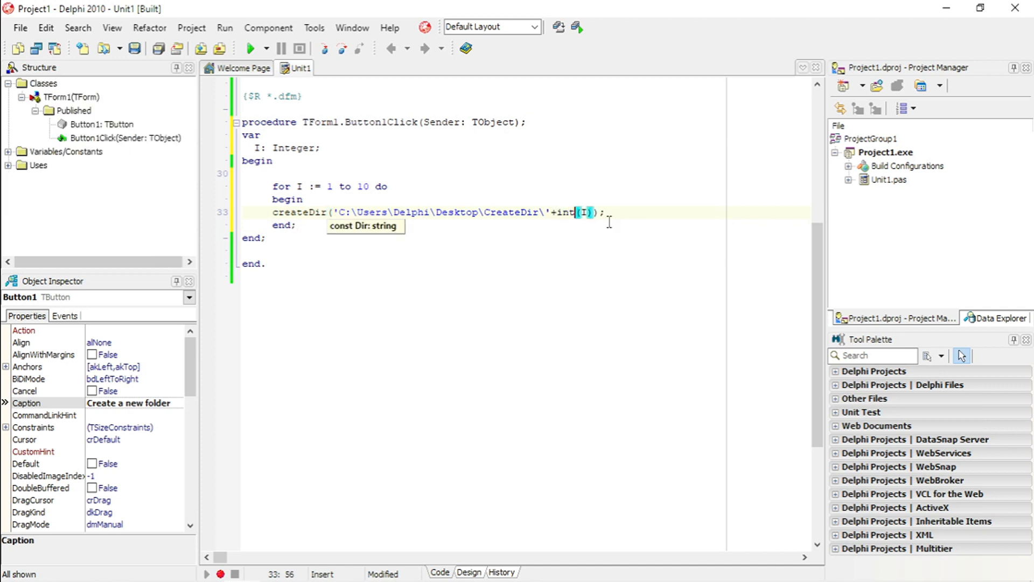
text(Tostr)
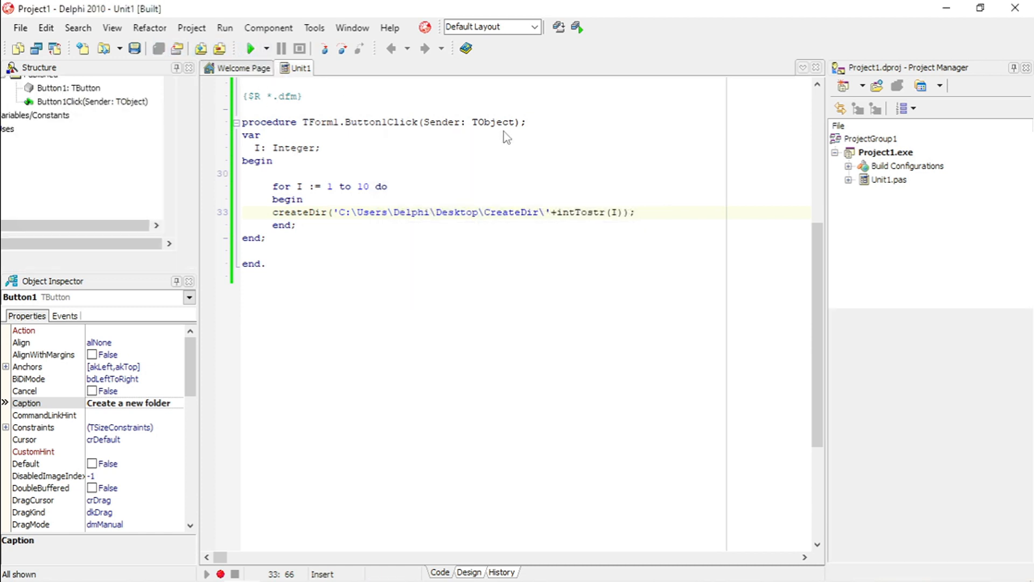
Run the project, create the numbered folders, confirm folders up to 10 in CreateDir, and close Explorer
click(250, 47)
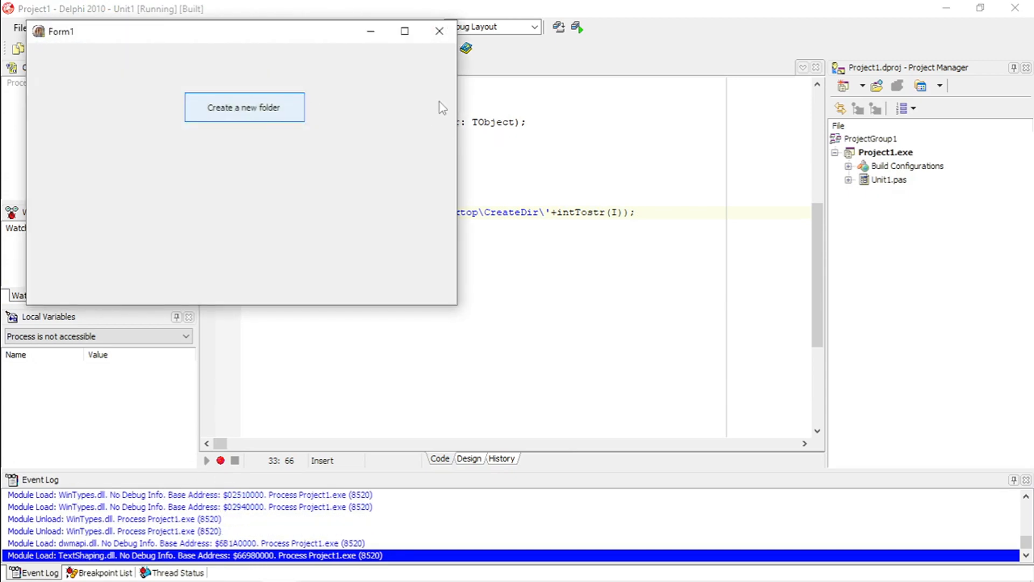
mouse_move(346, 84)
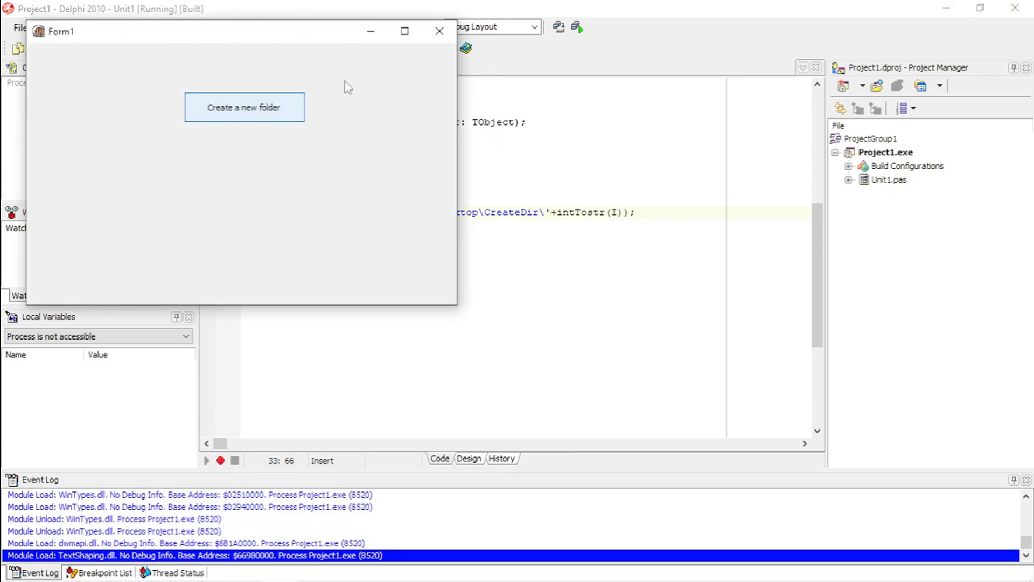
click(440, 31)
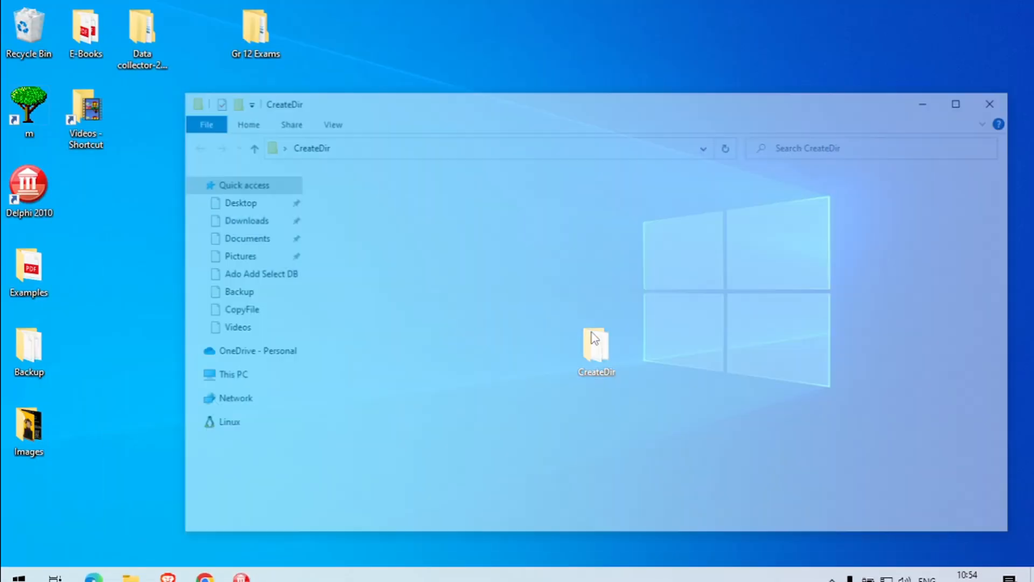
double_click(596, 348)
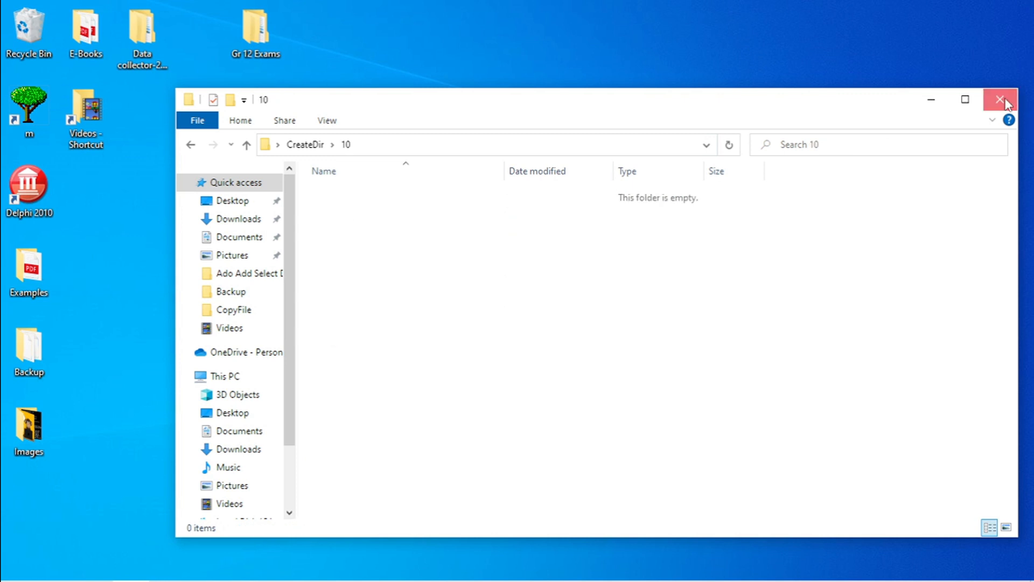
click(1000, 100)
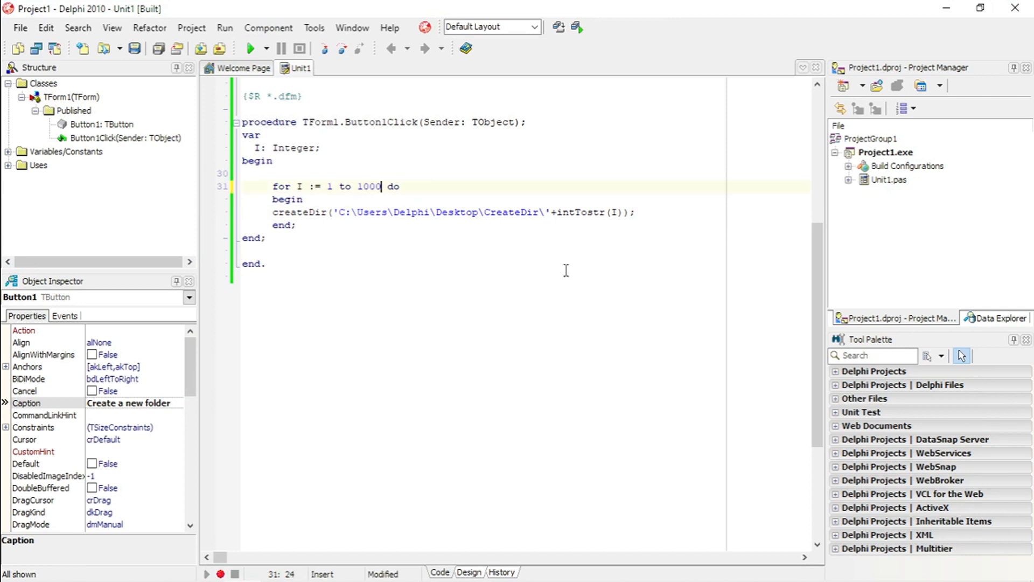
mouse_move(442, 203)
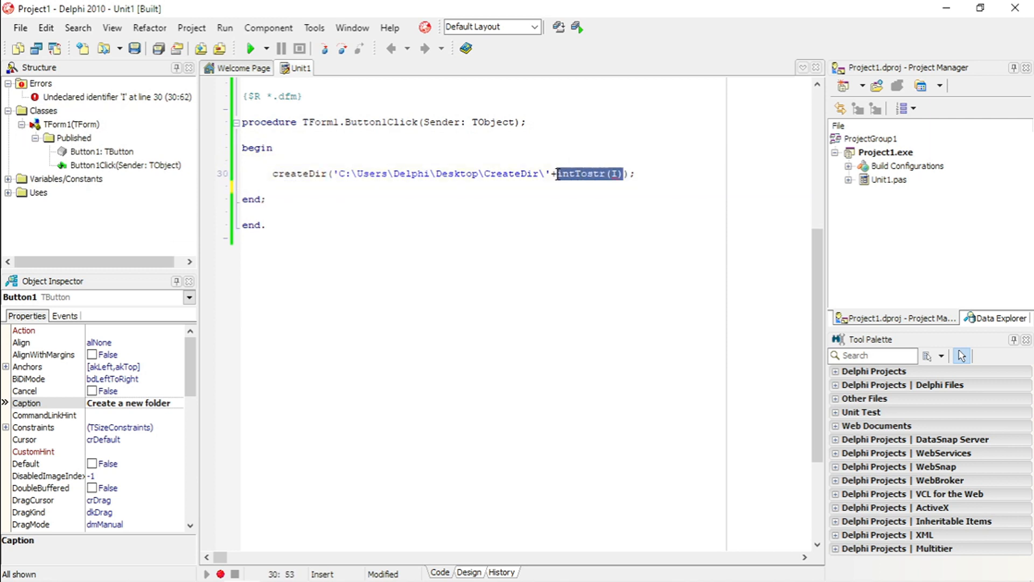
Delete +IntToStr(I) so the single createDir path ends at CreateDir\ with no folder name
key(Delete)
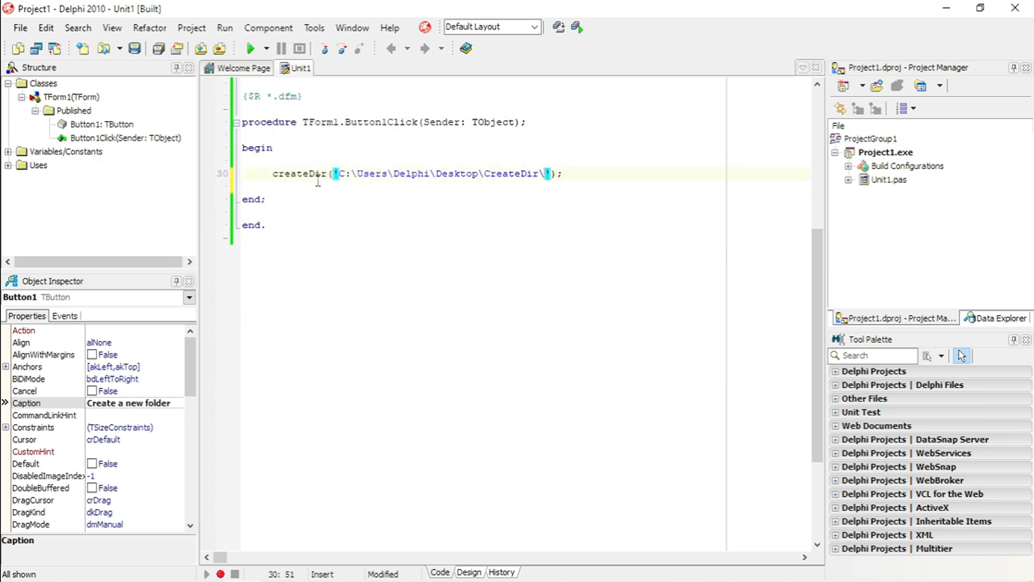